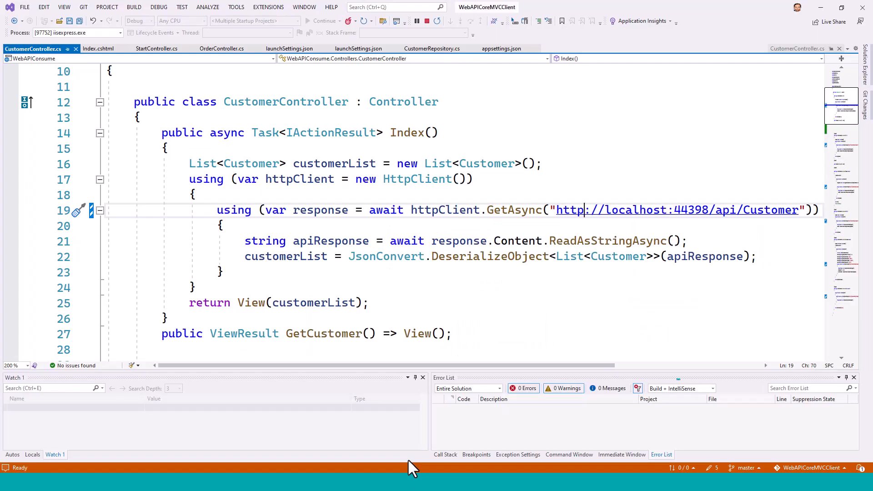
pyautogui.moveTo(523, 343)
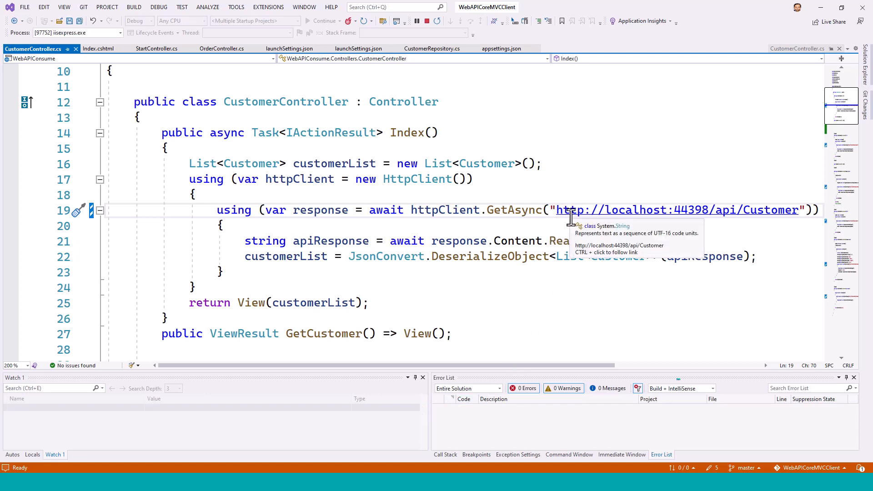
pyautogui.moveTo(554, 231)
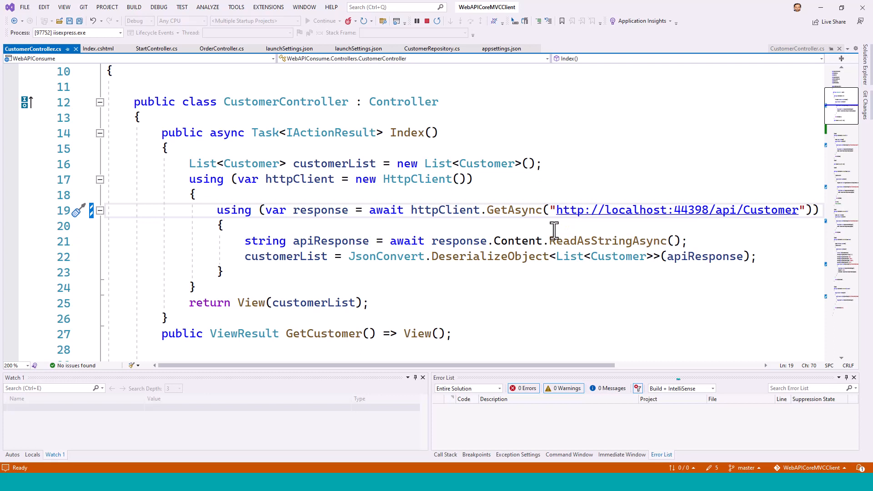
pyautogui.moveTo(570, 210)
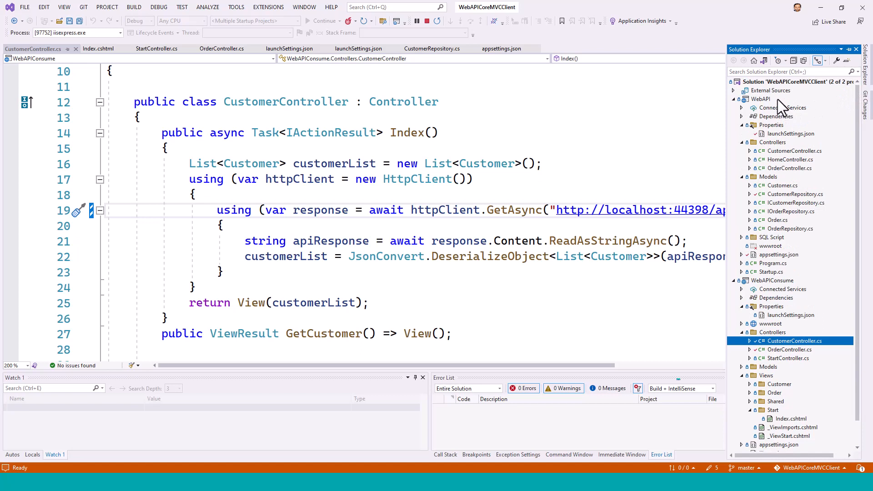
pyautogui.moveTo(788, 359)
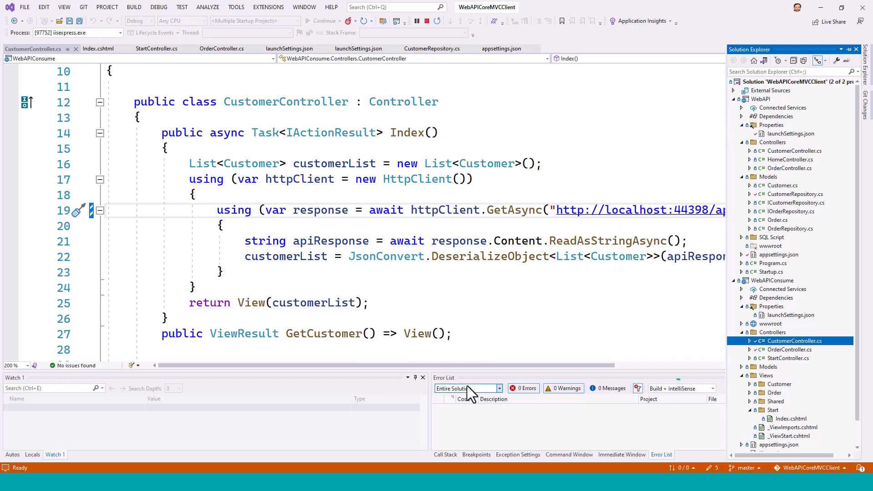
# Step: Switch from Visual Studio to the browser showing the running client's Index page
pyautogui.press('alt+tab')
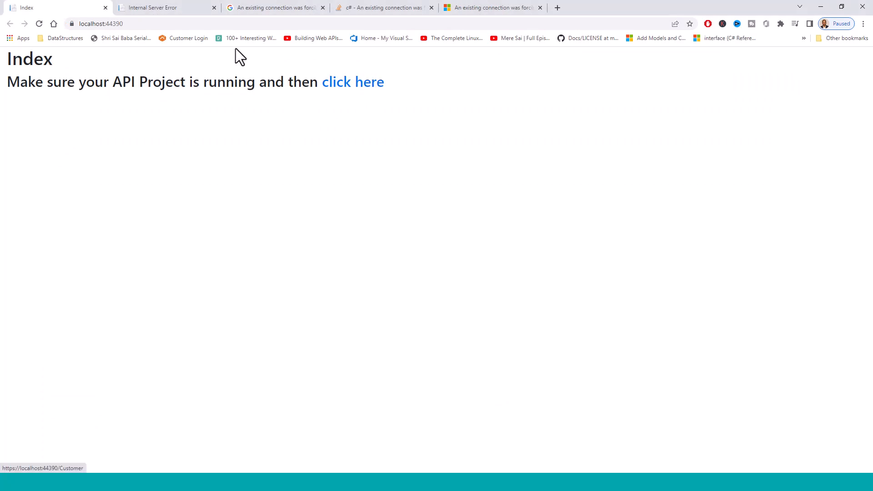
# Step: Follow the 'click here' link to load the Customers list, which throws a SocketException
pyautogui.click(352, 82)
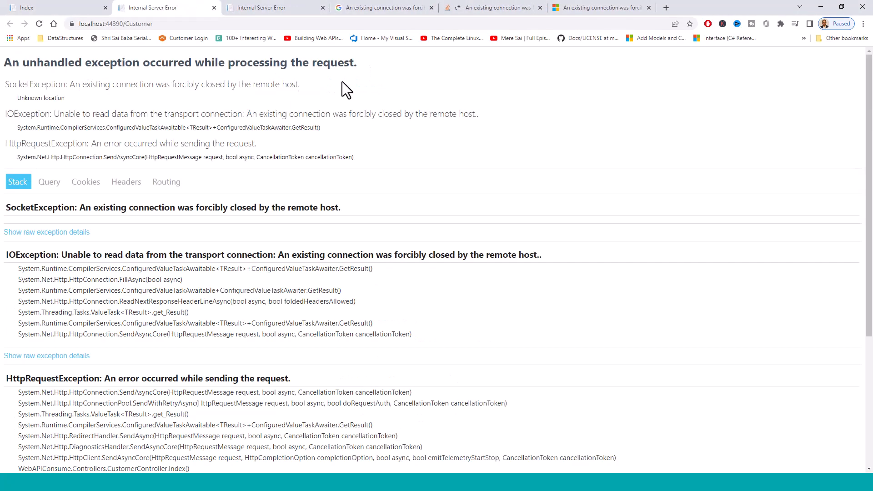
pyautogui.moveTo(163, 248)
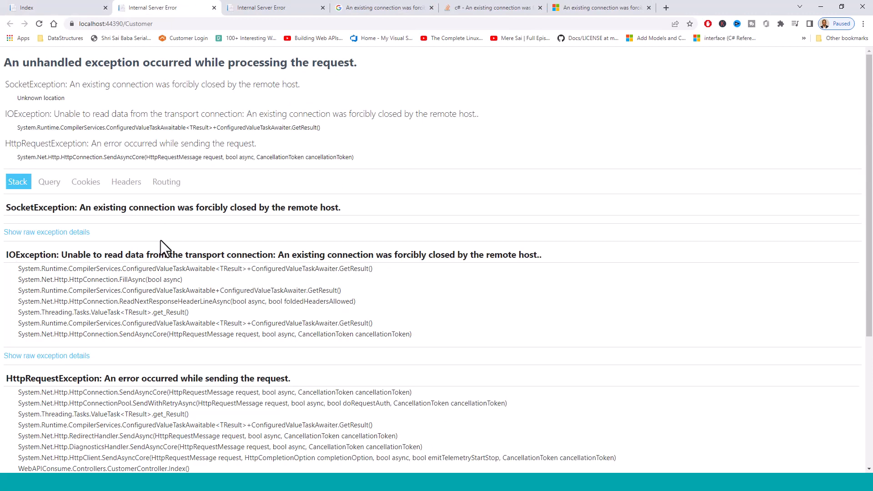
pyautogui.moveTo(80, 229)
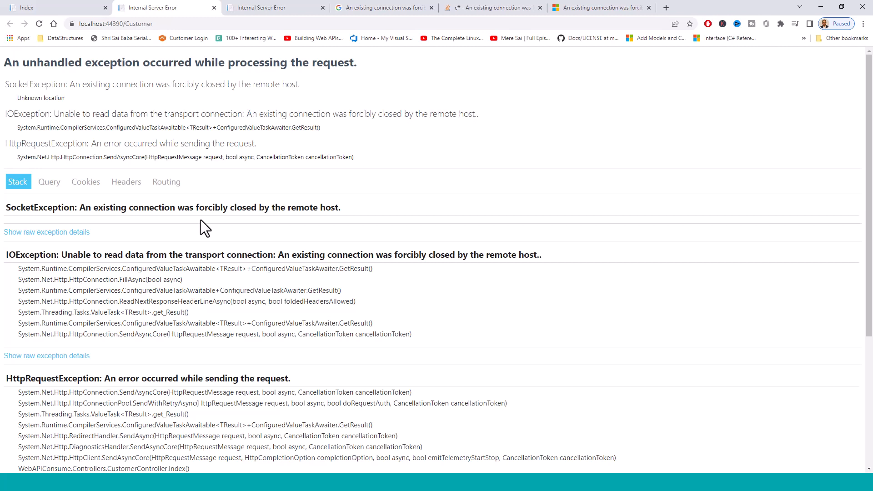
pyautogui.moveTo(249, 228)
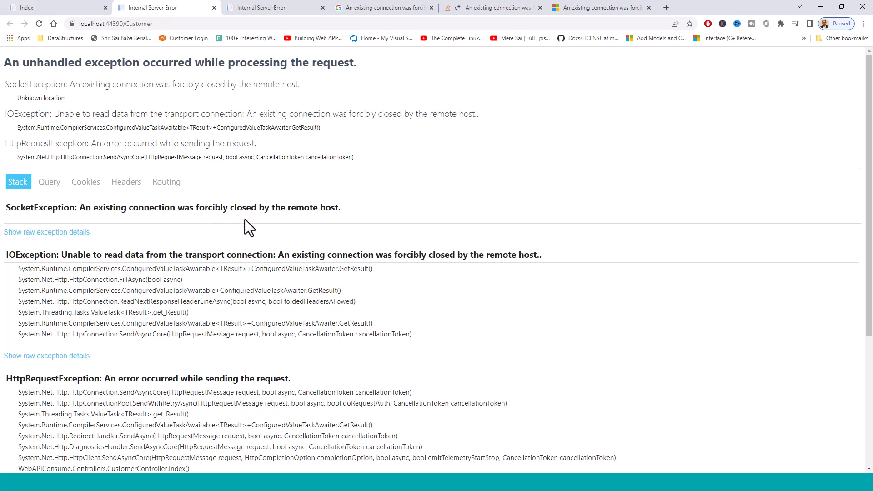
pyautogui.moveTo(111, 272)
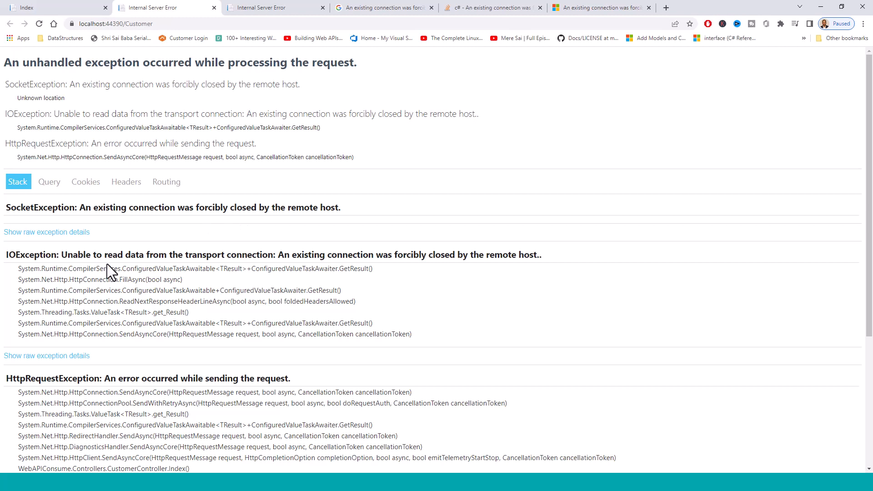
pyautogui.moveTo(272, 271)
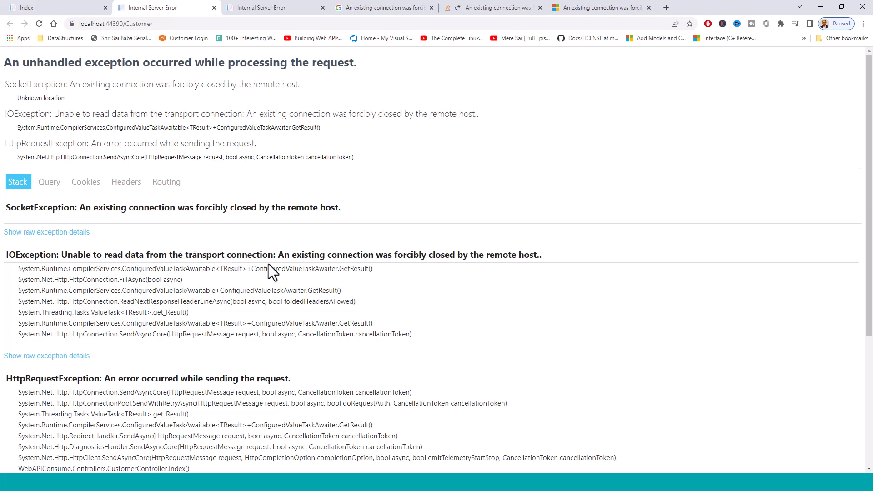
pyautogui.moveTo(419, 259)
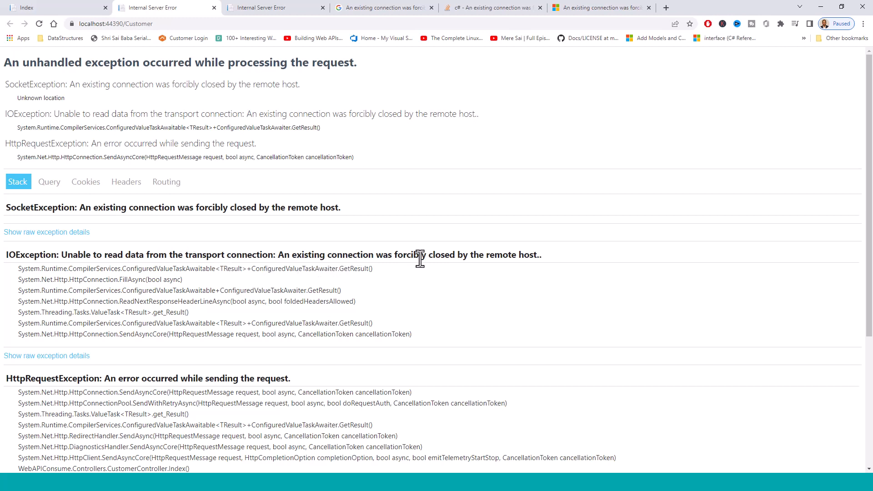
pyautogui.moveTo(480, 299)
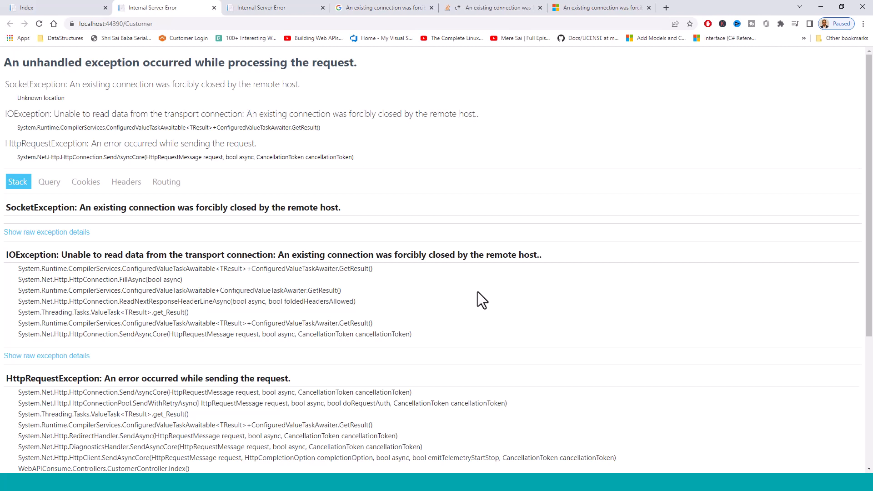
pyautogui.moveTo(422, 294)
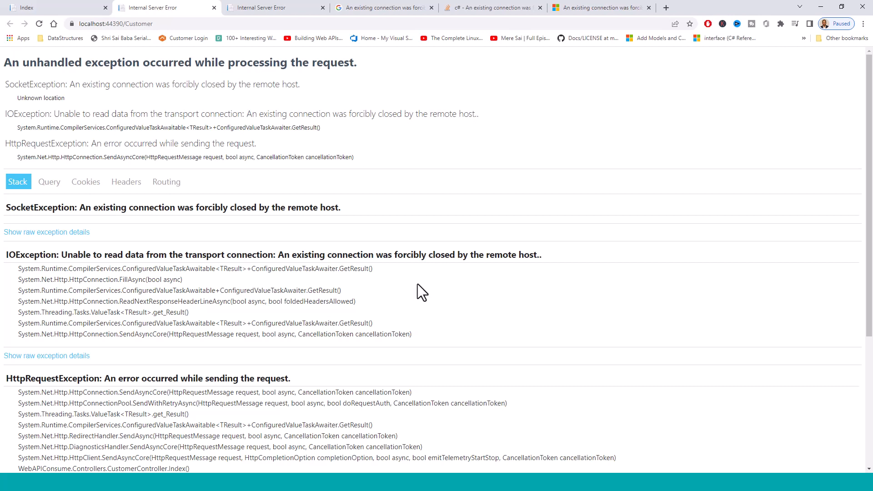
pyautogui.moveTo(424, 289)
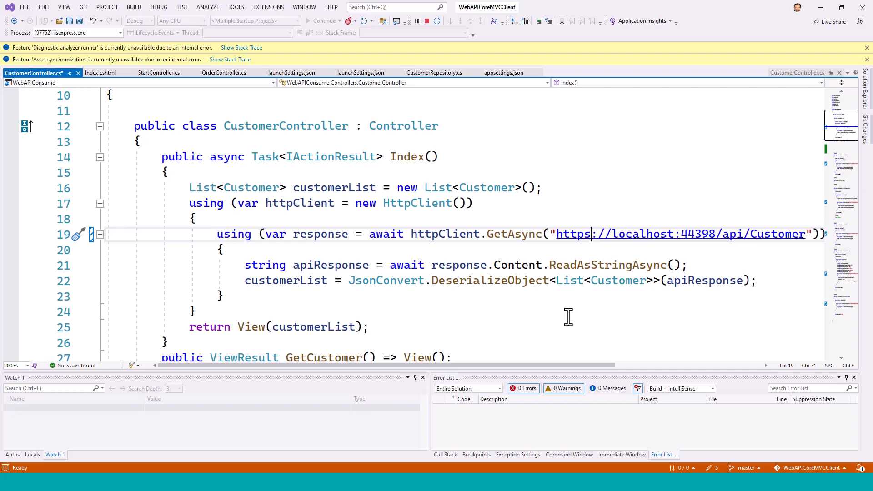
pyautogui.moveTo(635, 234)
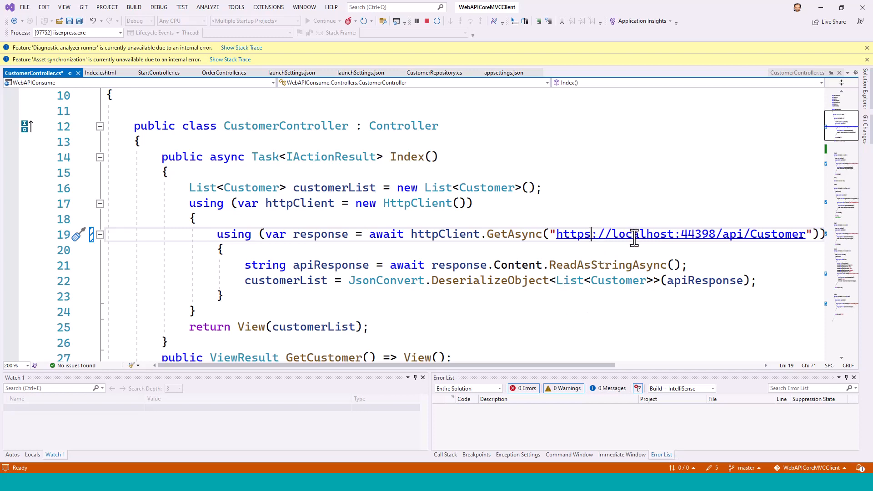
pyautogui.moveTo(590, 233)
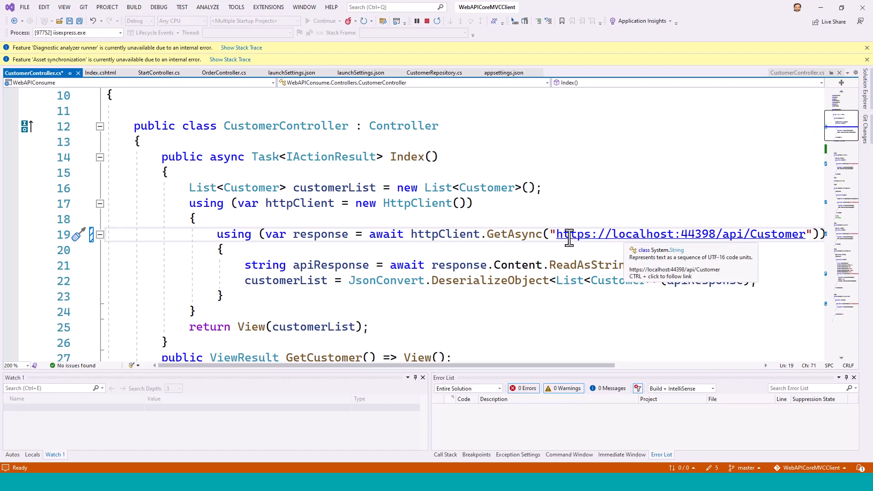
pyautogui.moveTo(446, 234)
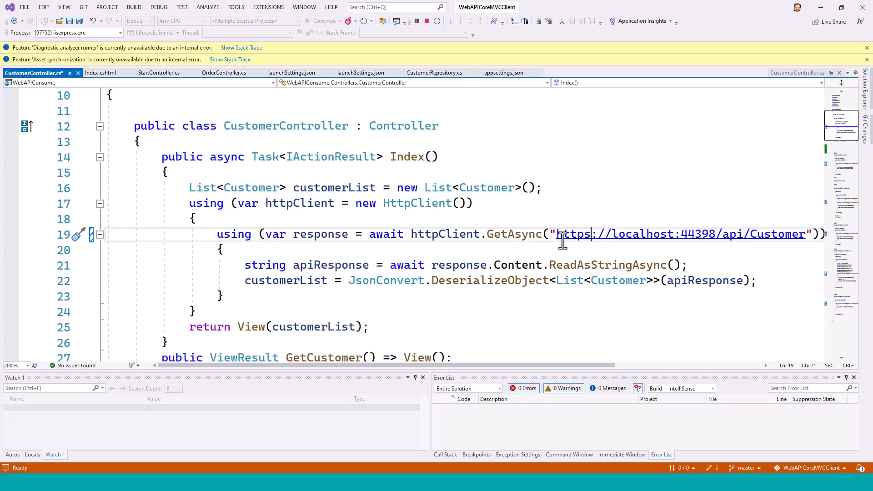
pyautogui.moveTo(640, 225)
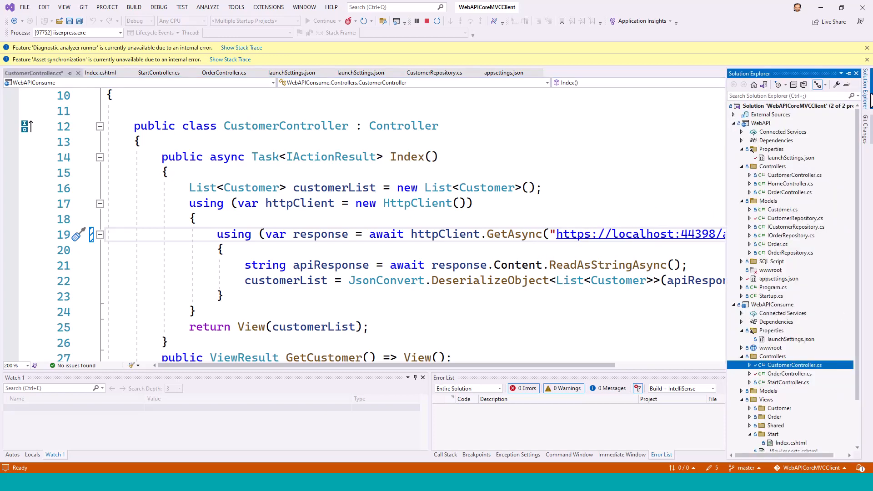
pyautogui.moveTo(791, 184)
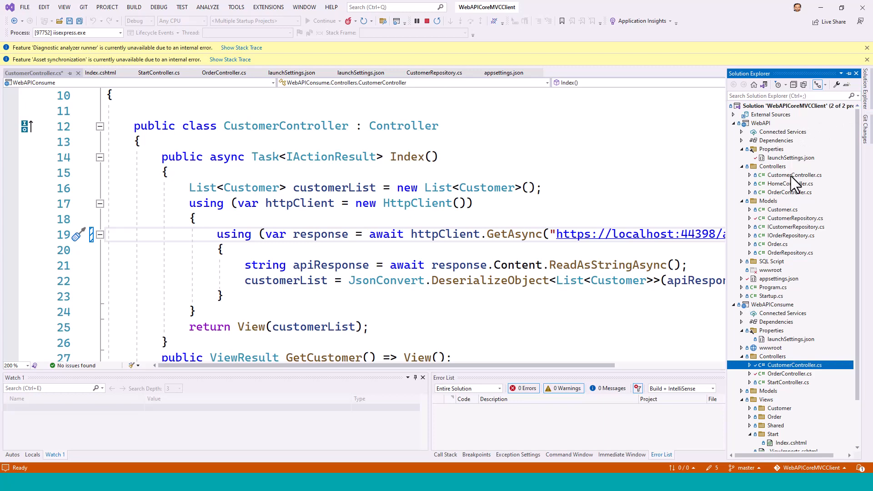
# Step: Open WebAPI's launchSettings.json to confirm IIS Express sslPort 44398
pyautogui.click(789, 158)
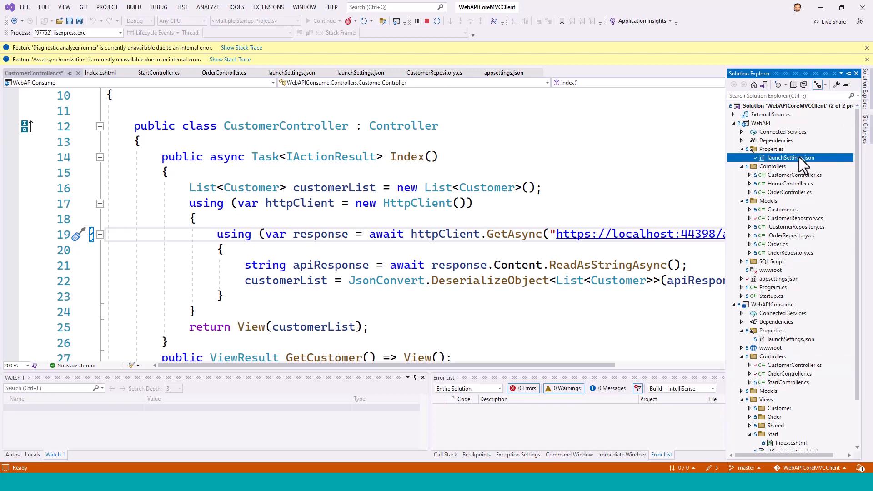
pyautogui.doubleClick(790, 158)
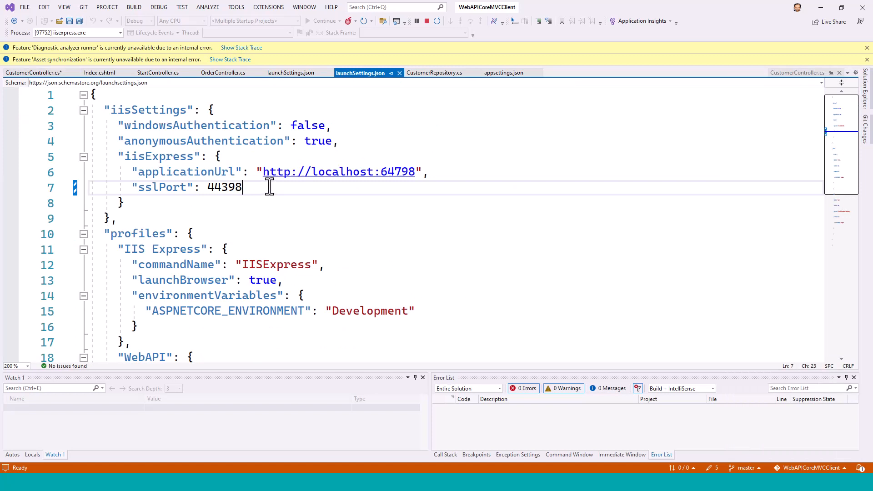
pyautogui.moveTo(210, 188)
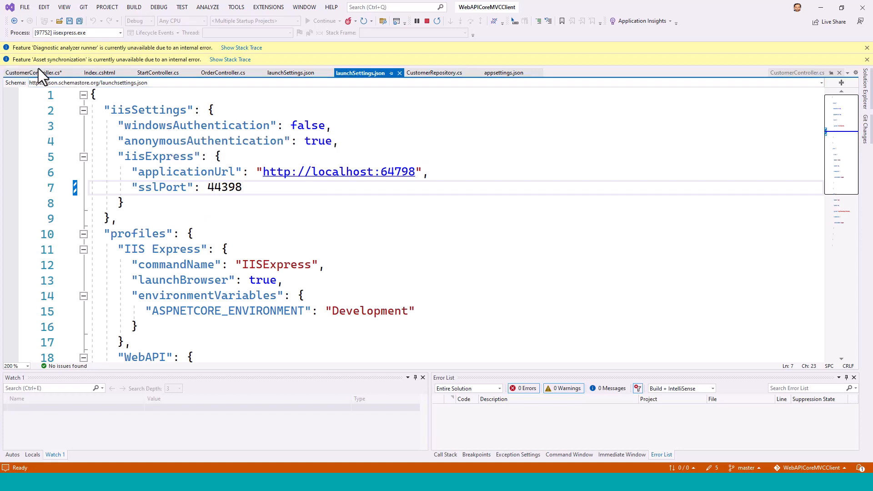
# Step: Save CustomerController.cs with the https address and Hot Reload the running app
pyautogui.click(33, 72)
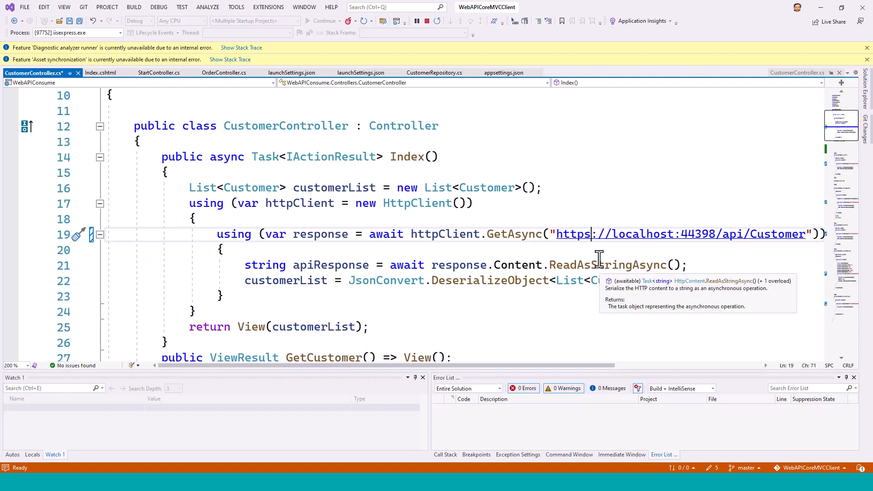
pyautogui.click(79, 20)
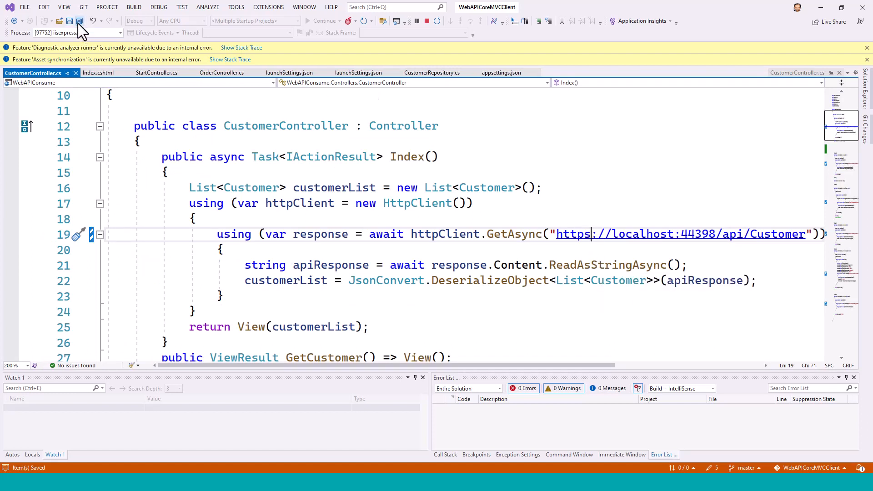
pyautogui.click(79, 21)
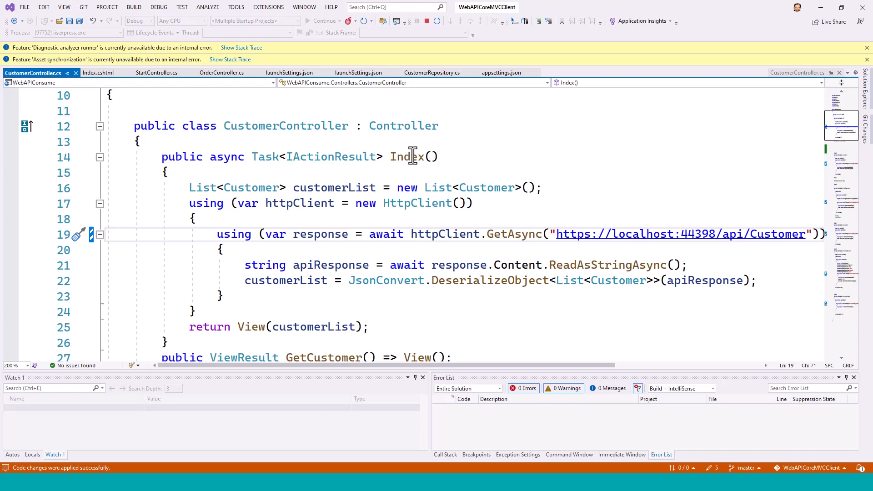
pyautogui.press('alt+tab')
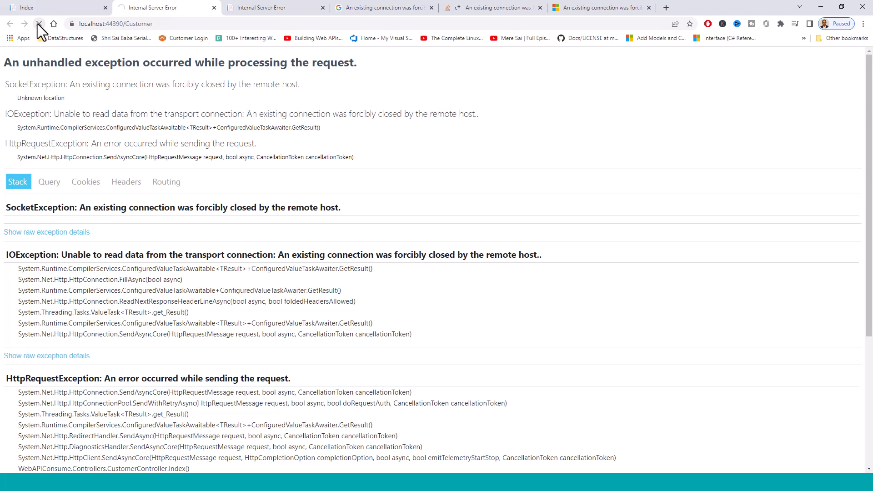
# Step: Reload localhost:44390/Customer to list three customers, then return to Visual Studio
pyautogui.click(38, 24)
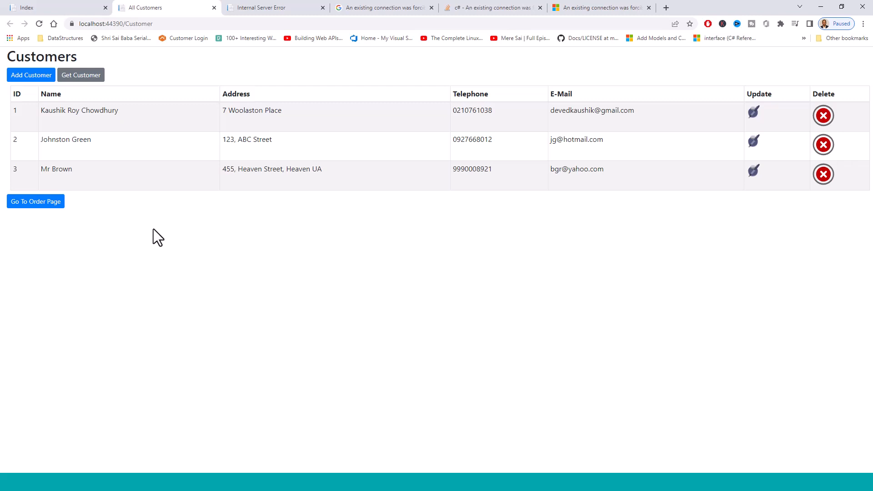
pyautogui.press('Alt+Tab')
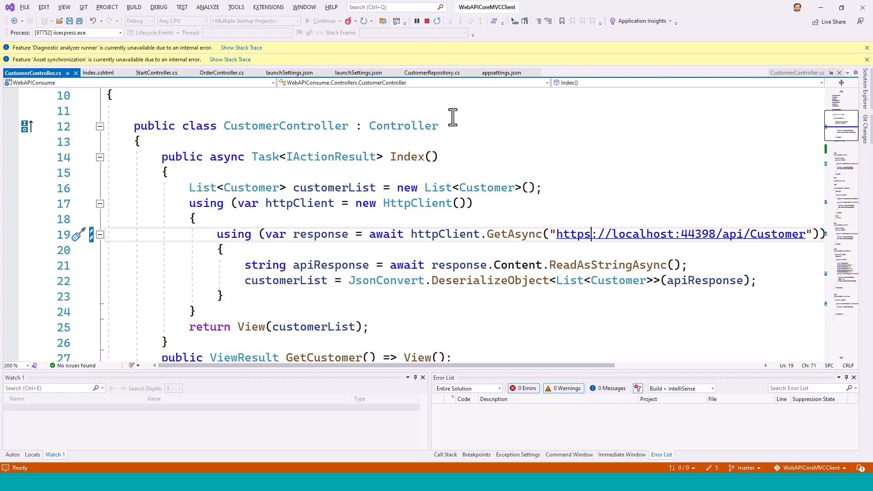
# Step: Open the CustomerRepository.cs tab showing the GetAllCustomers method
pyautogui.click(431, 72)
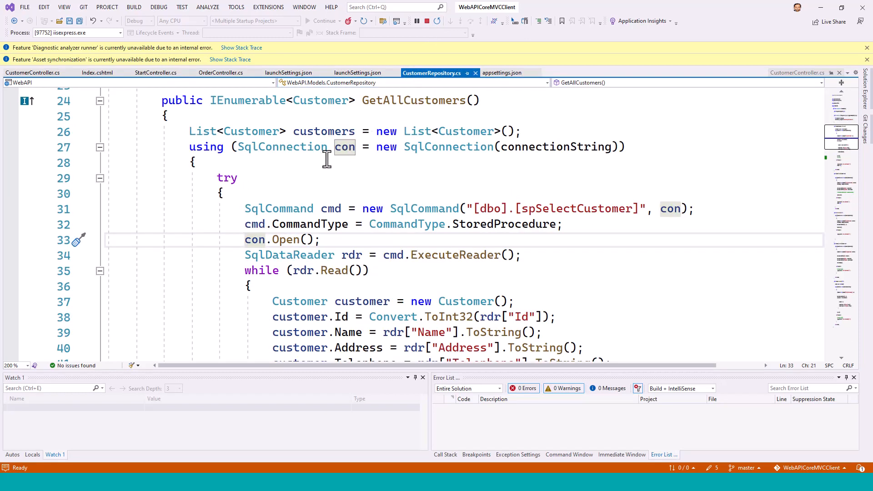
pyautogui.moveTo(191, 170)
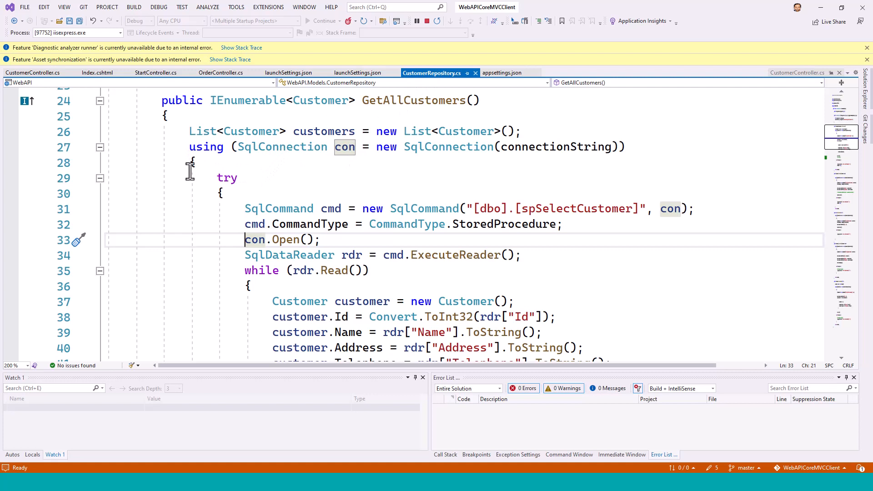
pyautogui.moveTo(362, 161)
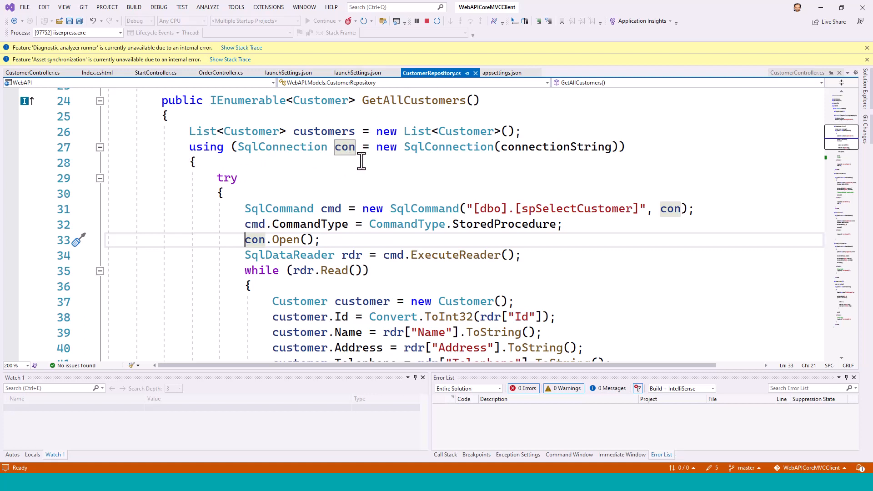
pyautogui.moveTo(557, 146)
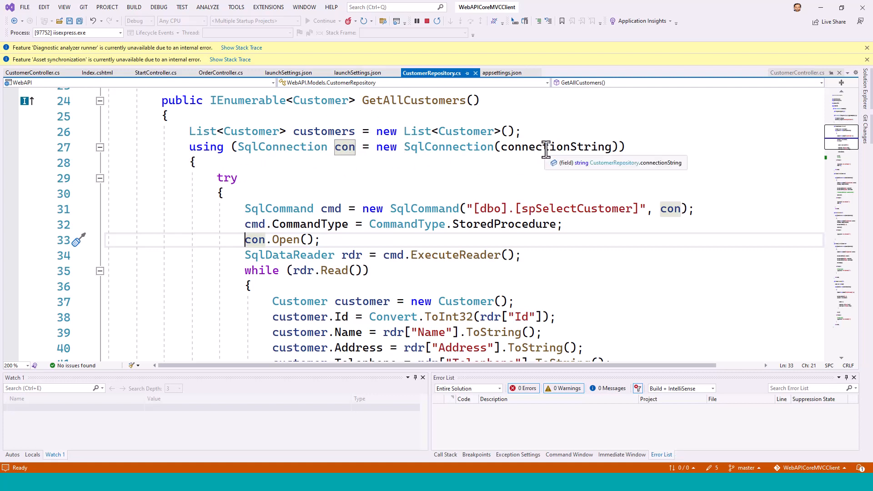
pyautogui.moveTo(248, 255)
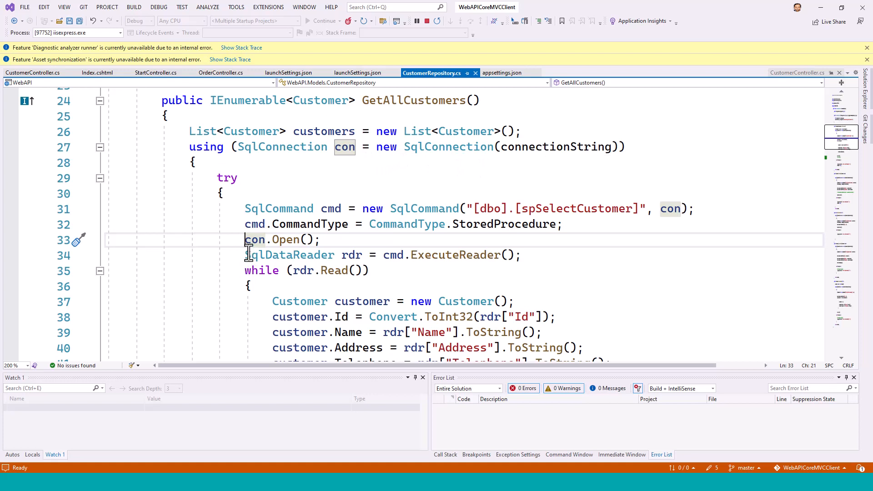
pyautogui.moveTo(447, 294)
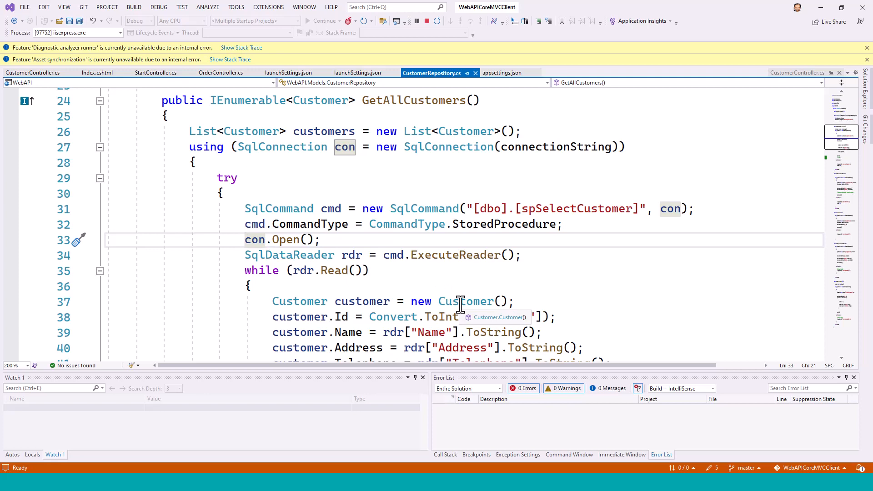
# Step: Alt+Tab toward the Google Chrome All Customers window
pyautogui.press('alt+tab')
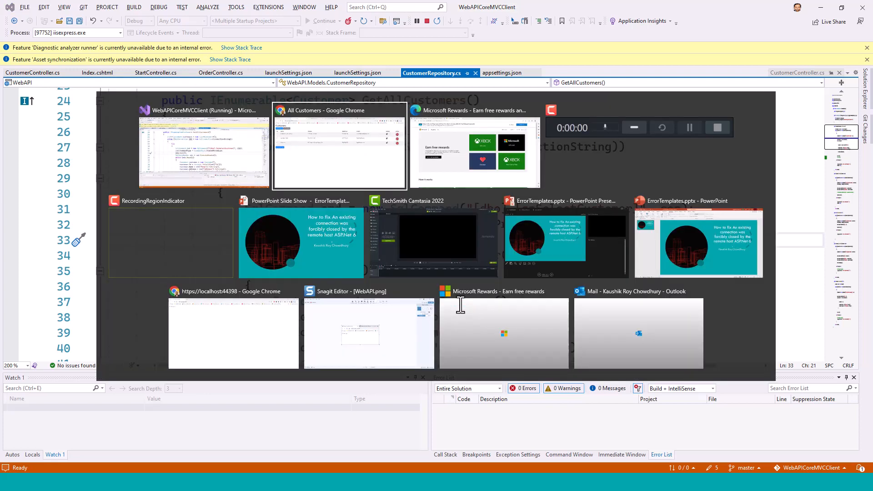
pyautogui.moveTo(381, 214)
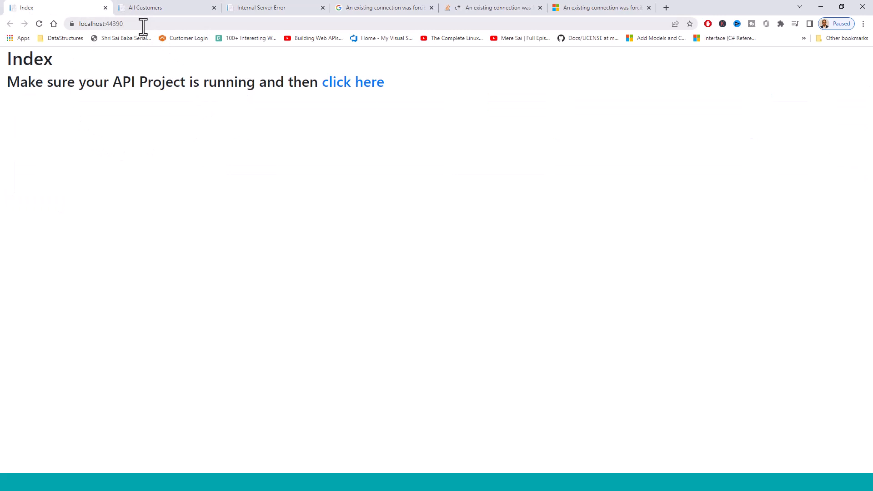
pyautogui.moveTo(143, 159)
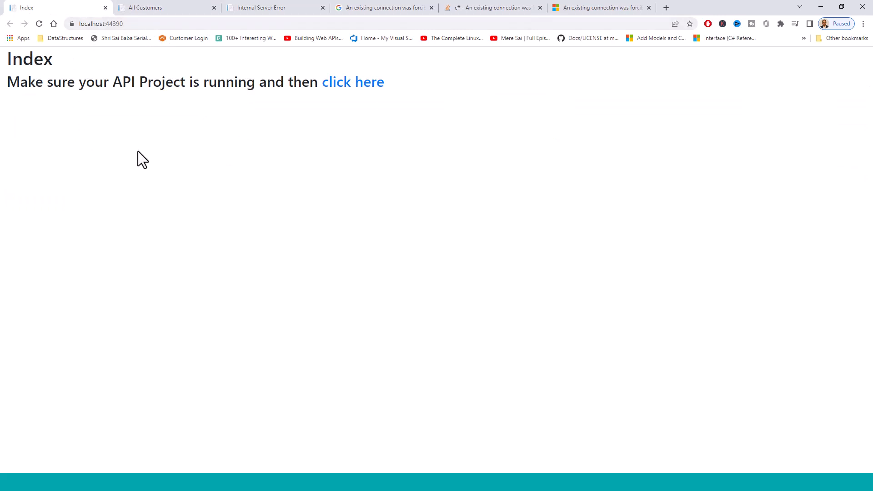
pyautogui.moveTo(281, 139)
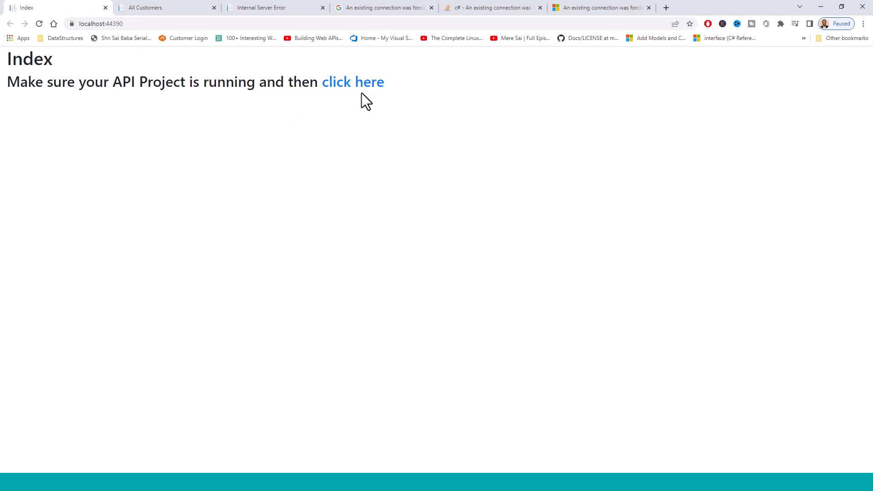
pyautogui.moveTo(362, 124)
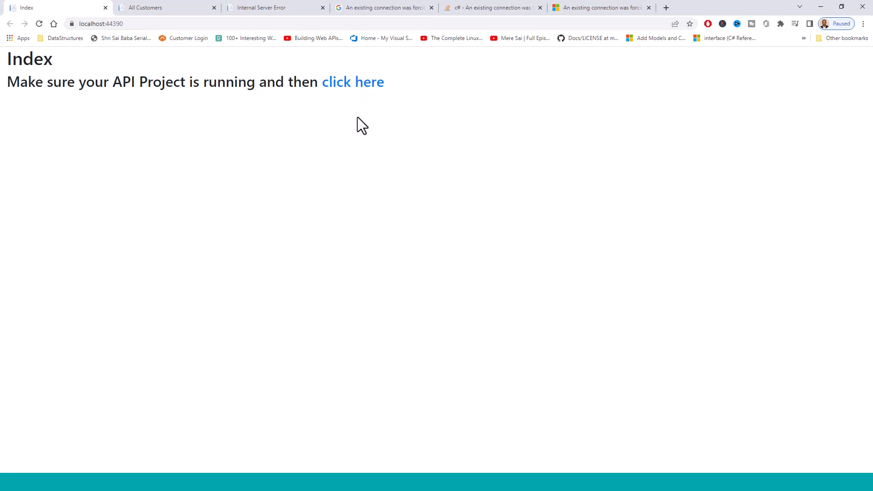
pyautogui.moveTo(355, 141)
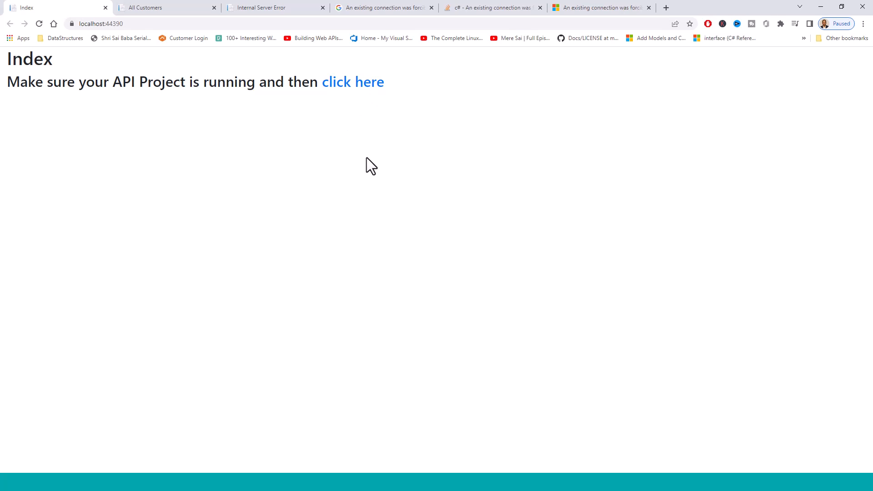
# Step: Return from Chrome to Visual Studio with CustomerRepository.cs open
pyautogui.press('alt+tab')
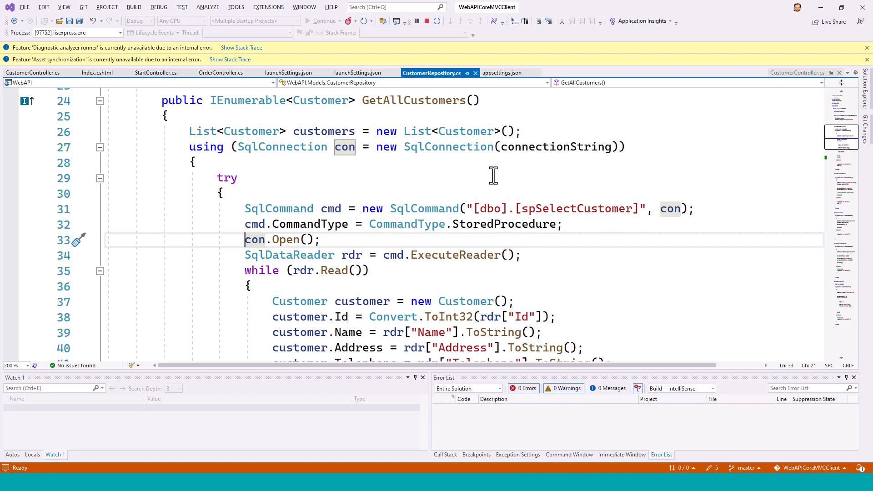
pyautogui.moveTo(20, 109)
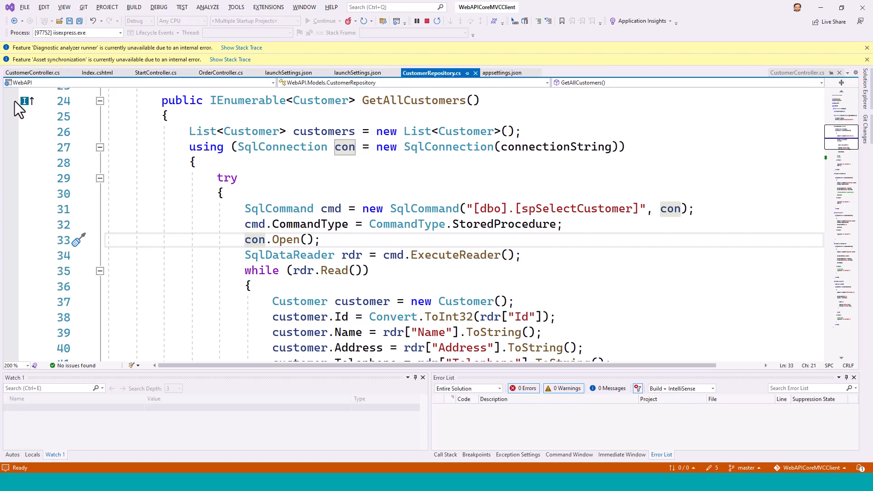
pyautogui.click(33, 73)
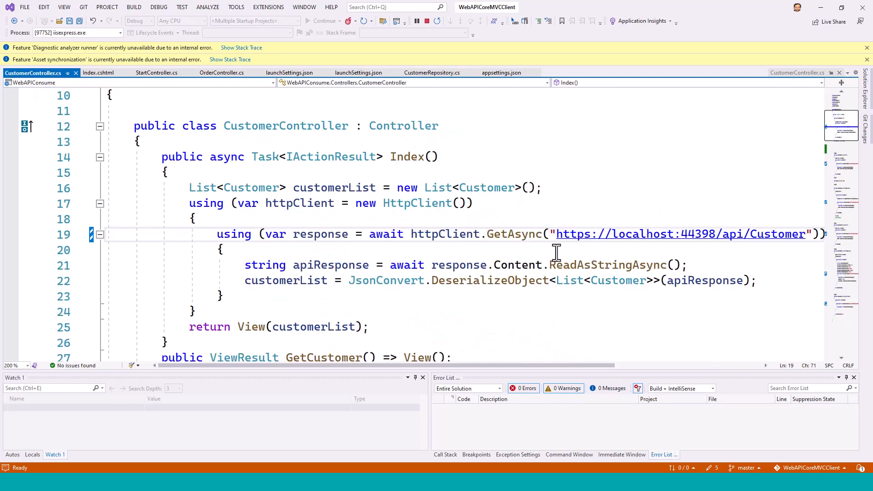
pyautogui.moveTo(595, 318)
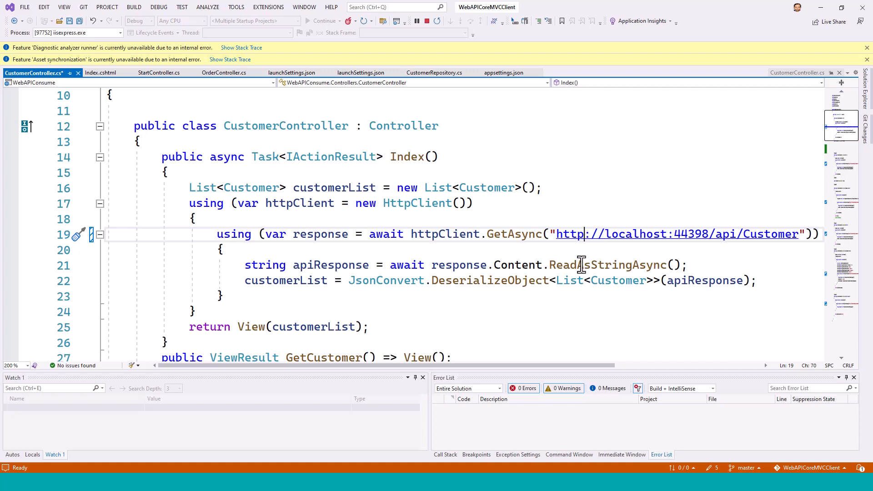
pyautogui.moveTo(577, 249)
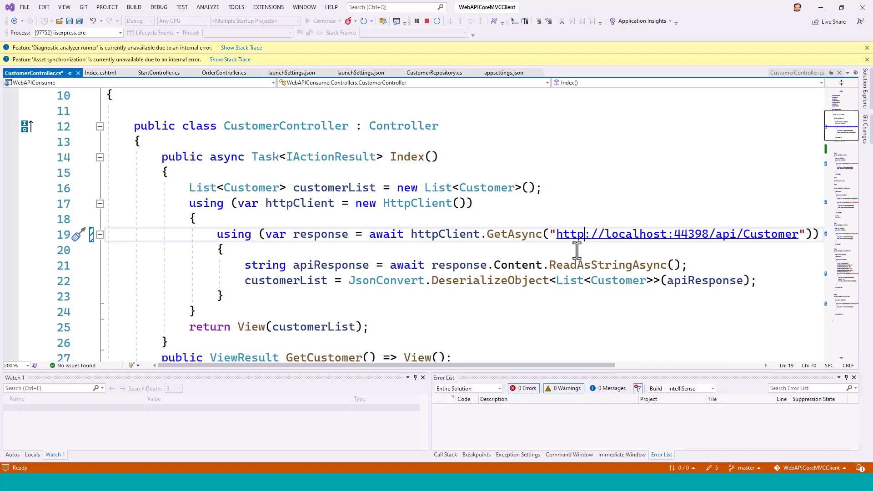
pyautogui.moveTo(578, 265)
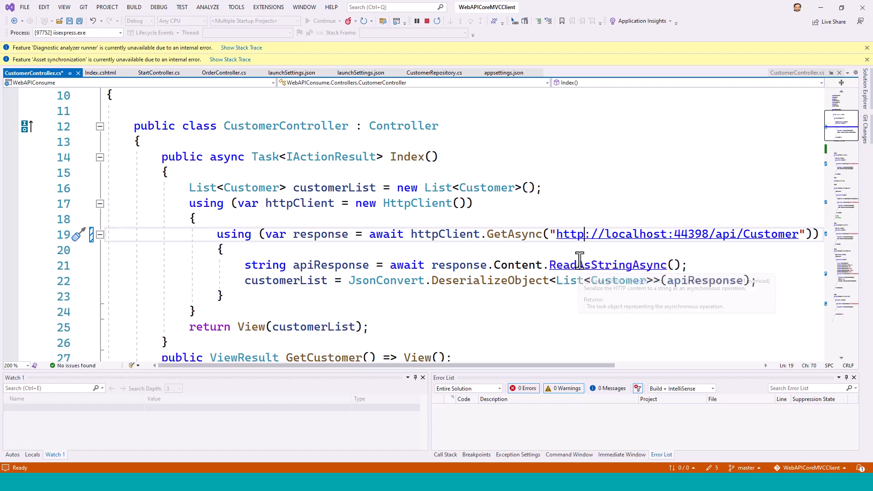
pyautogui.press('ctrl+s')
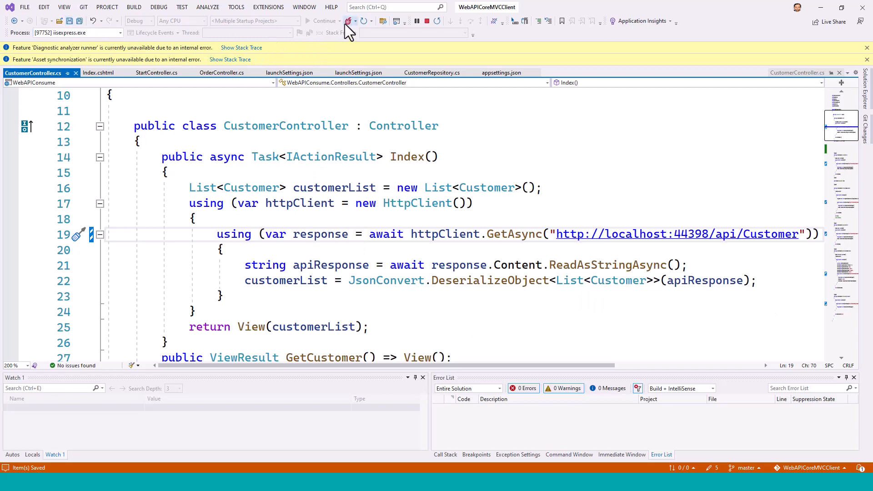
pyautogui.press('alt+tab')
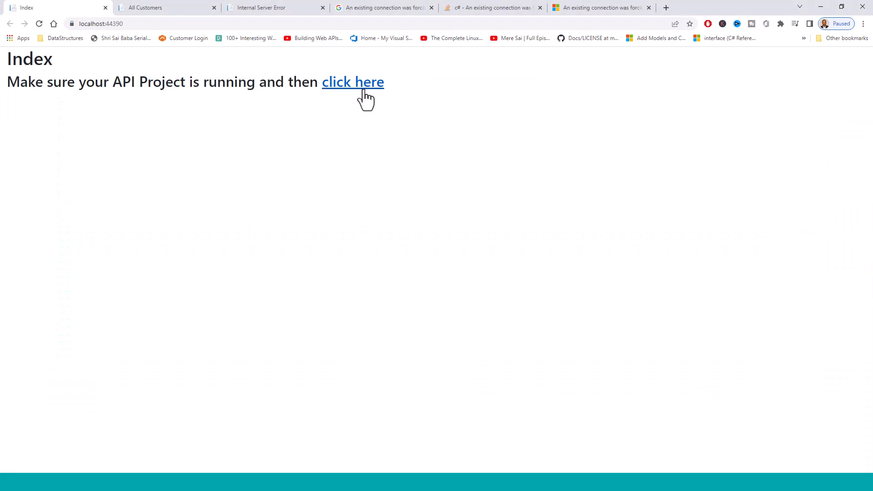
# Step: Open the Customers page, see the SocketException again, and view Google results for it
pyautogui.click(353, 82)
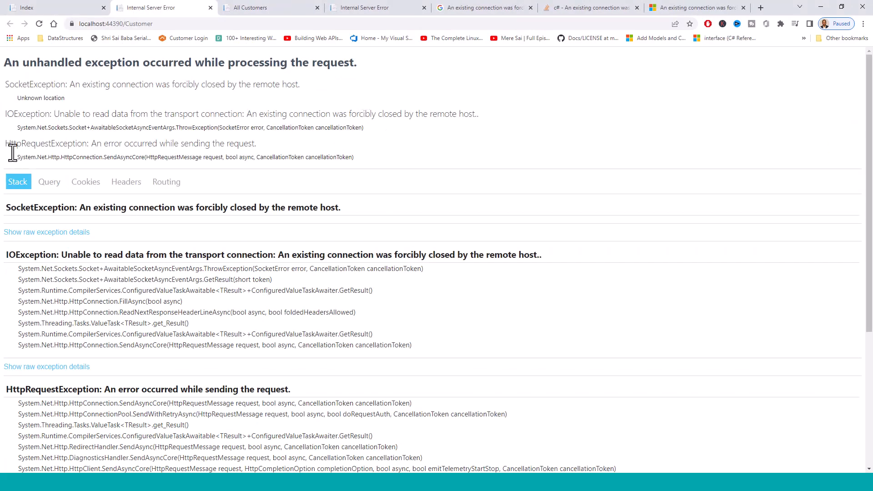
pyautogui.moveTo(52, 257)
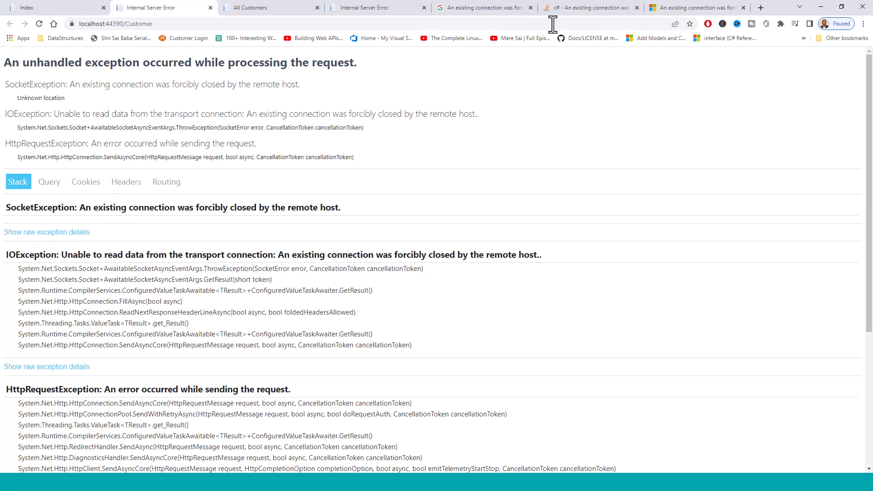
pyautogui.click(484, 7)
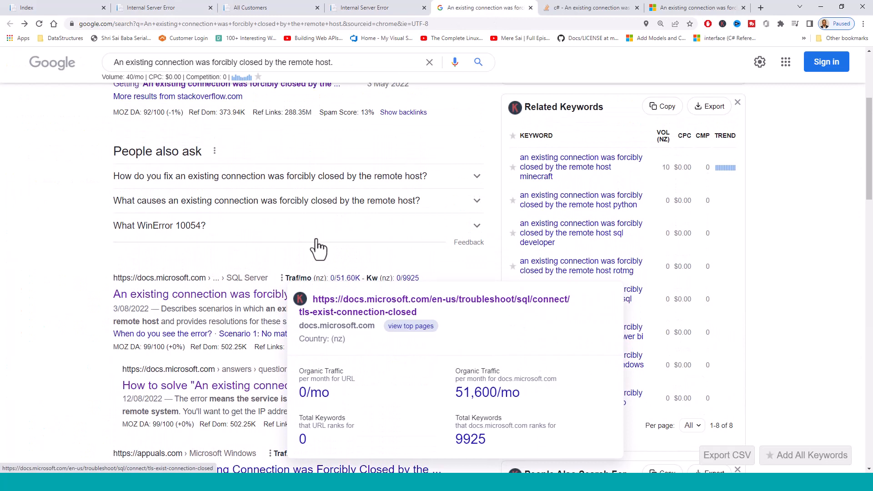
pyautogui.click(589, 8)
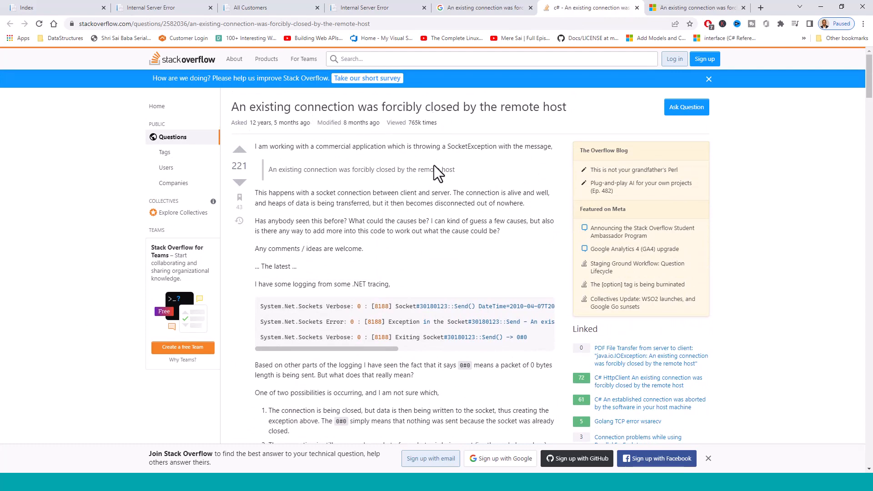
pyautogui.scroll(-3)
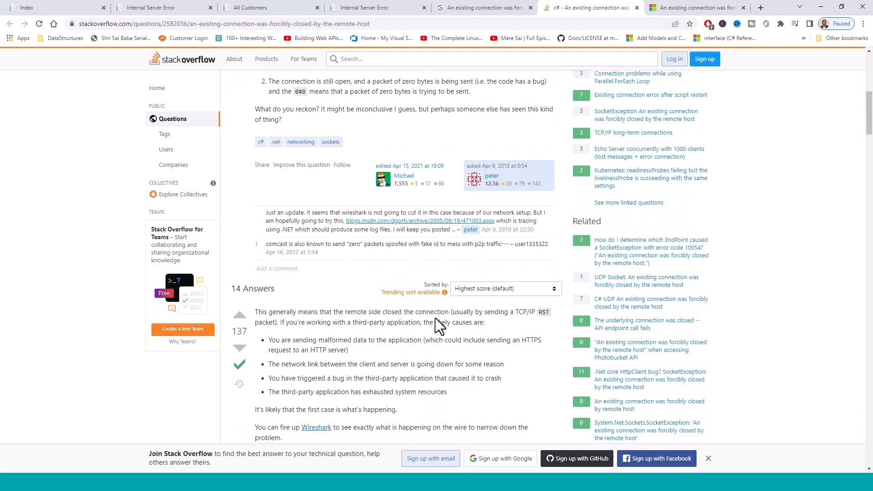
pyautogui.scroll(-3)
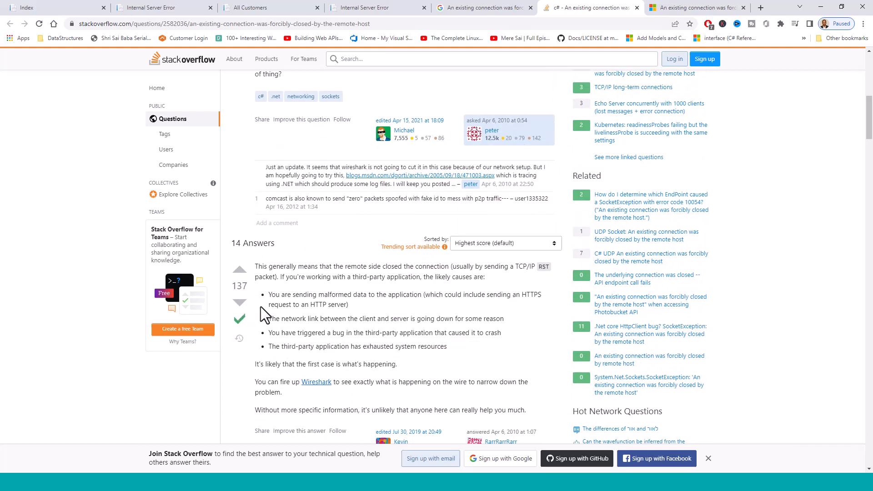
pyautogui.scroll(-3)
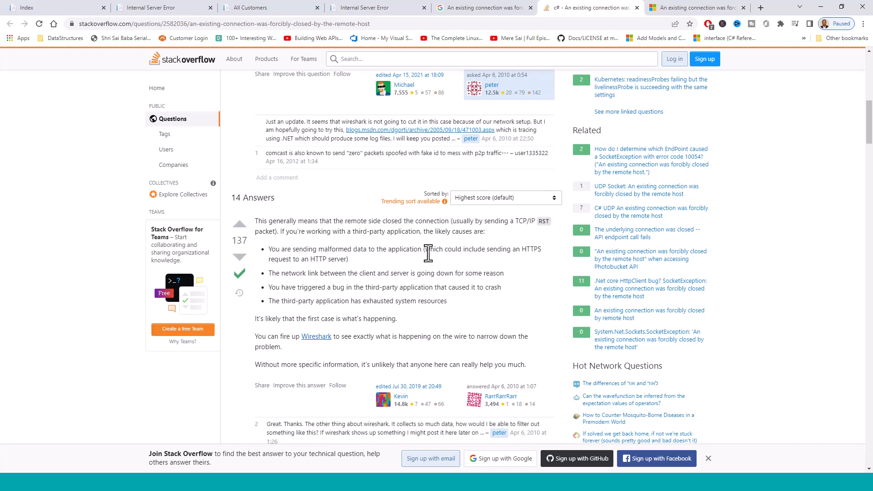
pyautogui.moveTo(335, 275)
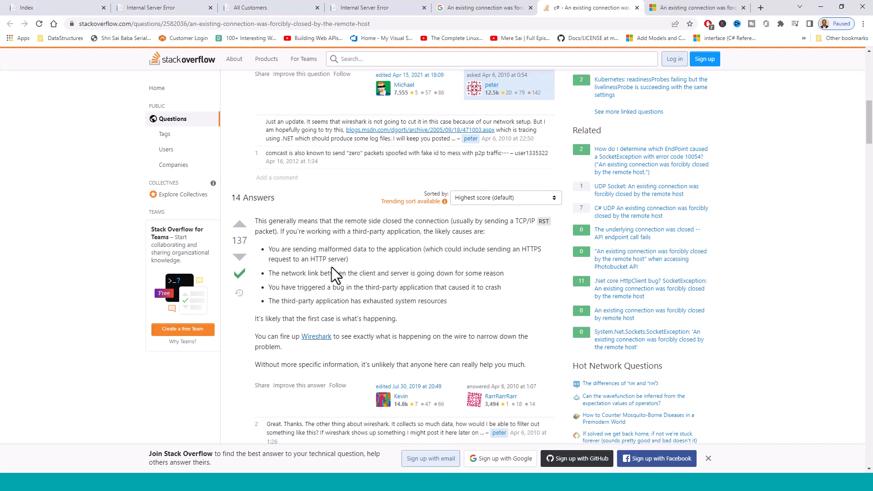
pyautogui.moveTo(406, 270)
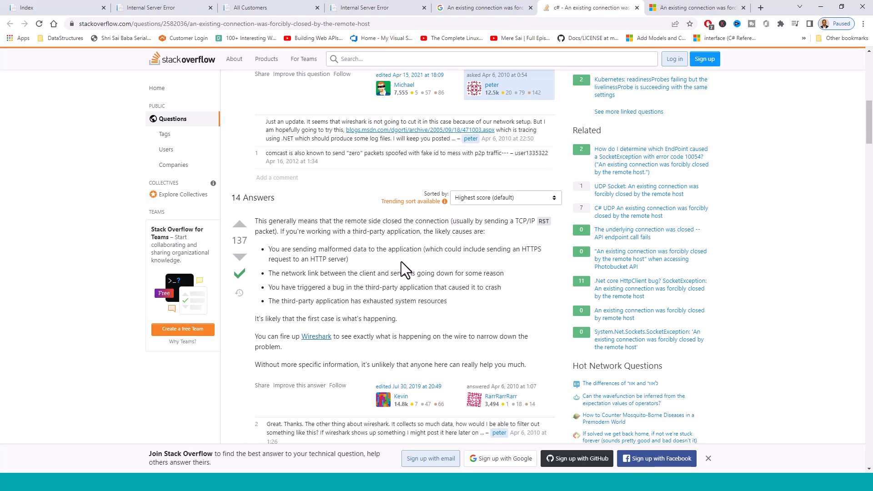
pyautogui.moveTo(509, 195)
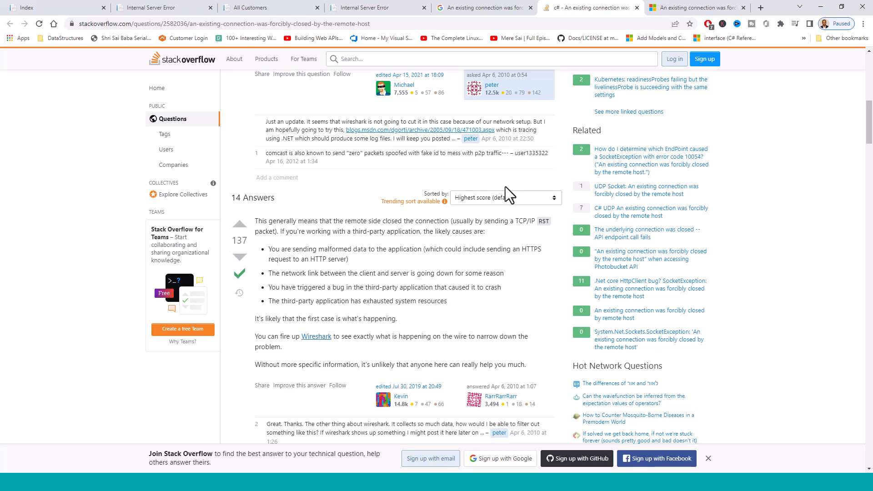
# Step: Switch to the Microsoft Docs article and scroll down to Scenario 1 on TLS protocols
pyautogui.click(695, 8)
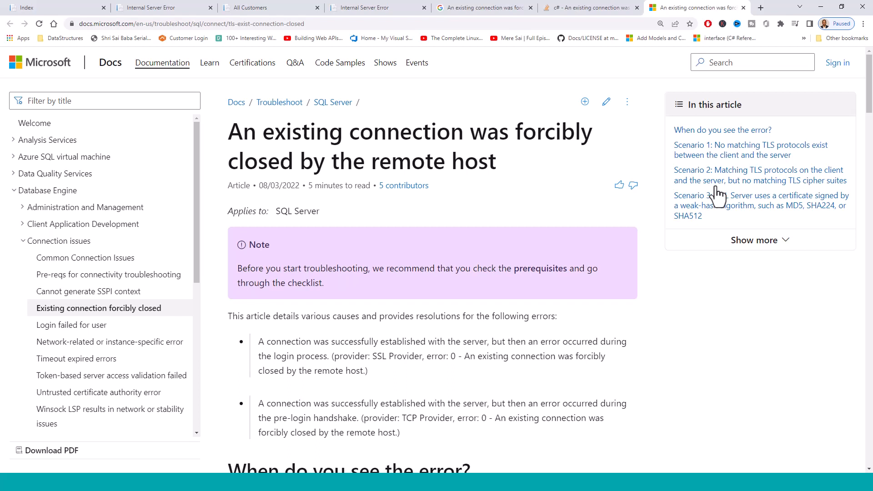
pyautogui.moveTo(760, 317)
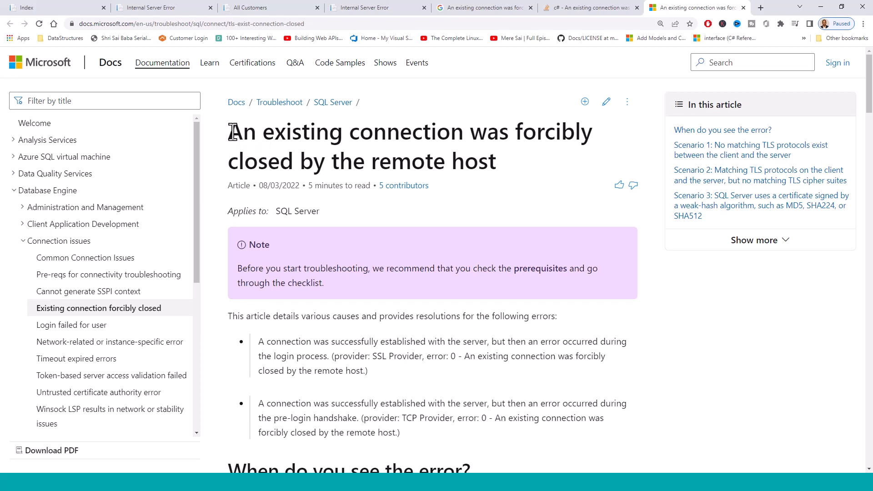
pyautogui.moveTo(300, 196)
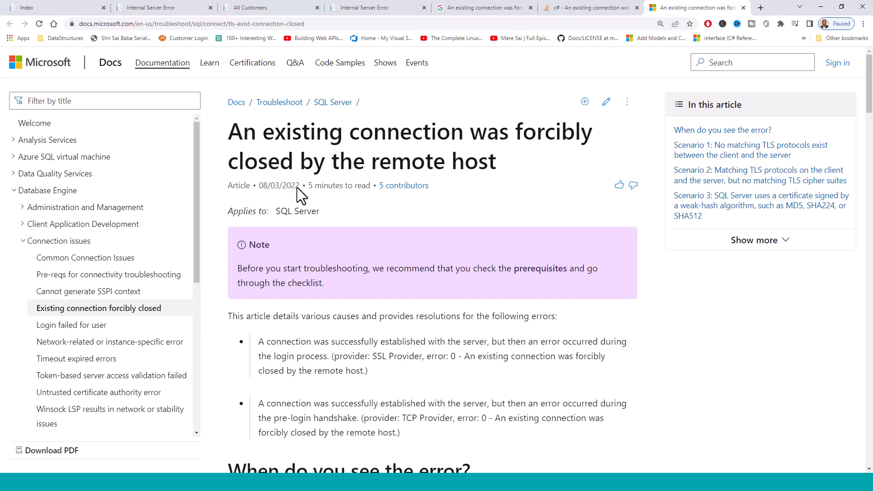
pyautogui.scroll(-3)
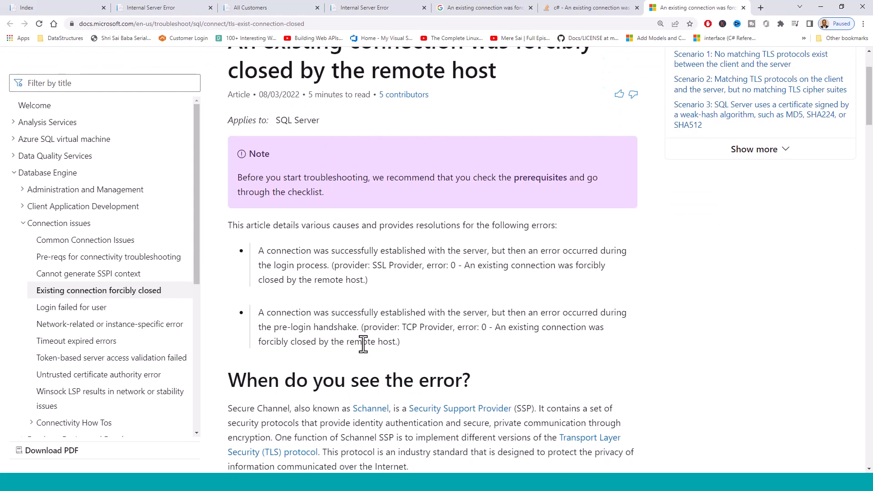
pyautogui.scroll(-3)
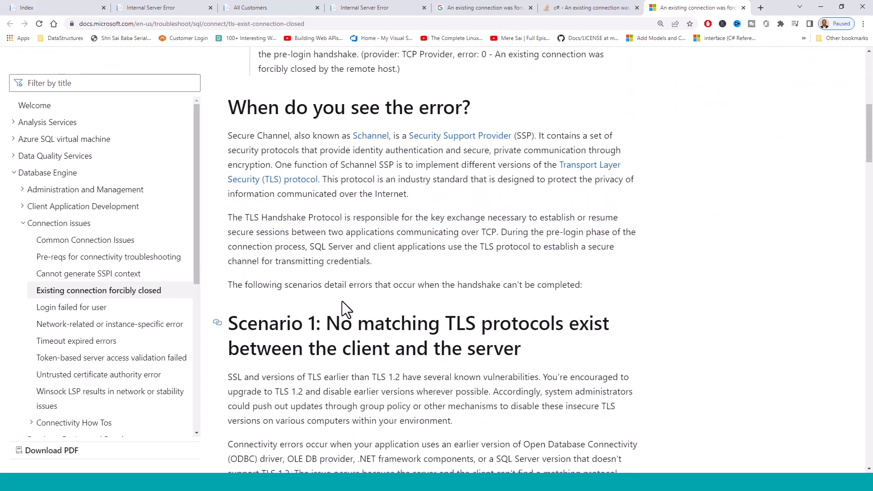
pyautogui.scroll(-3)
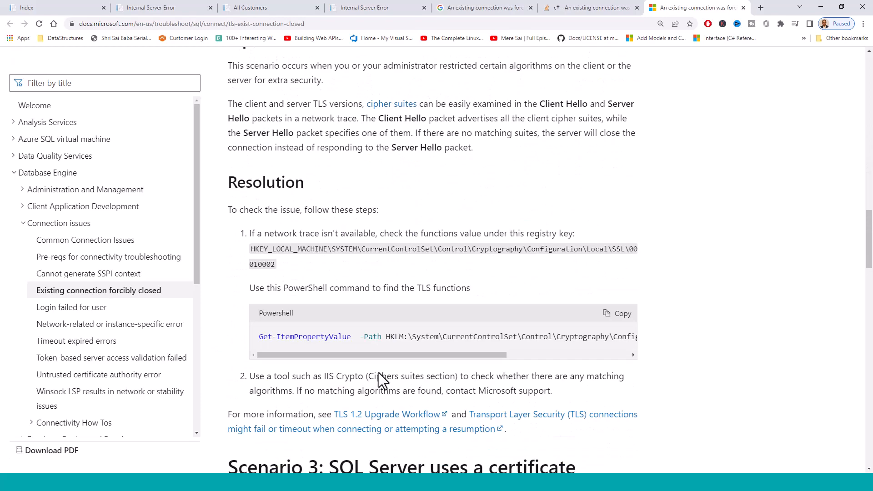
pyautogui.scroll(-3)
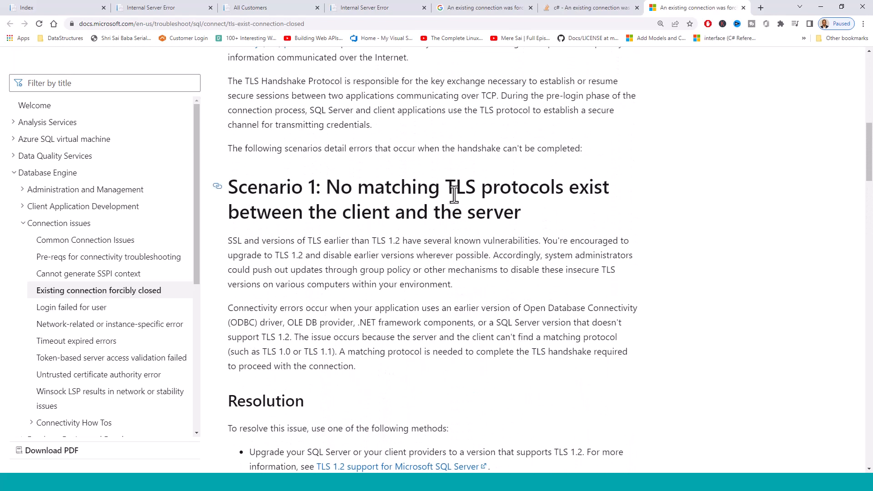
pyautogui.moveTo(429, 218)
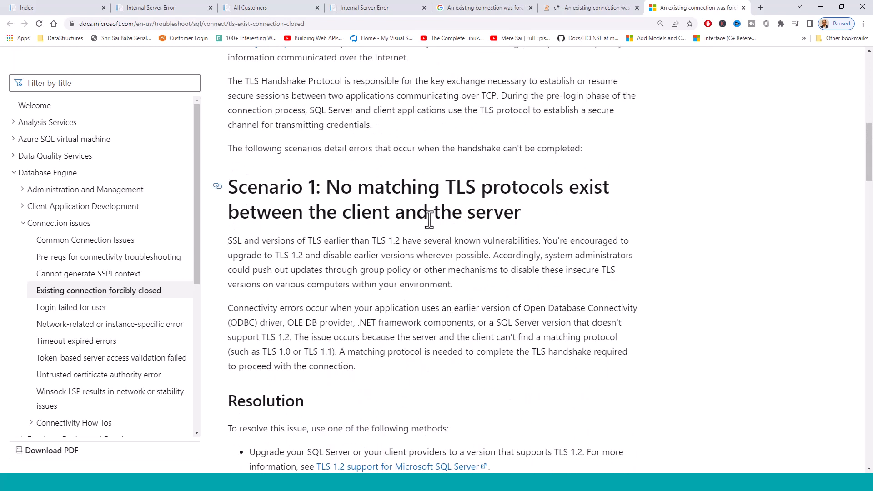
pyautogui.moveTo(246, 249)
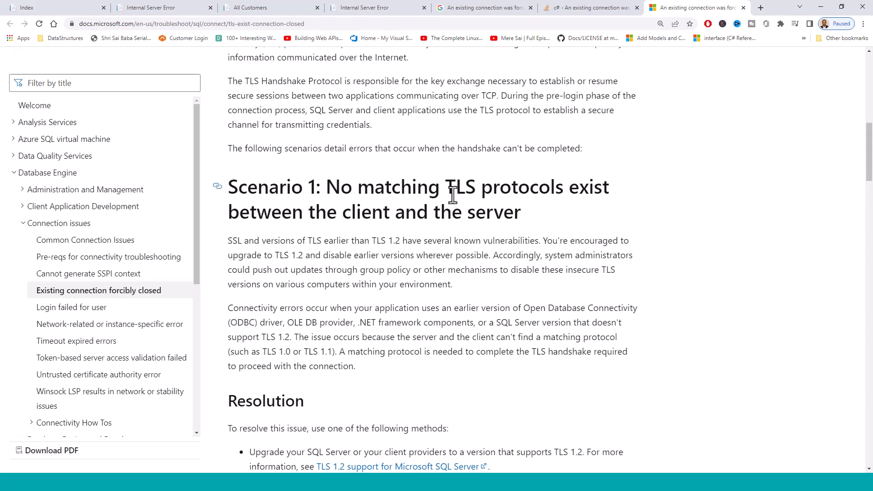
pyautogui.moveTo(554, 233)
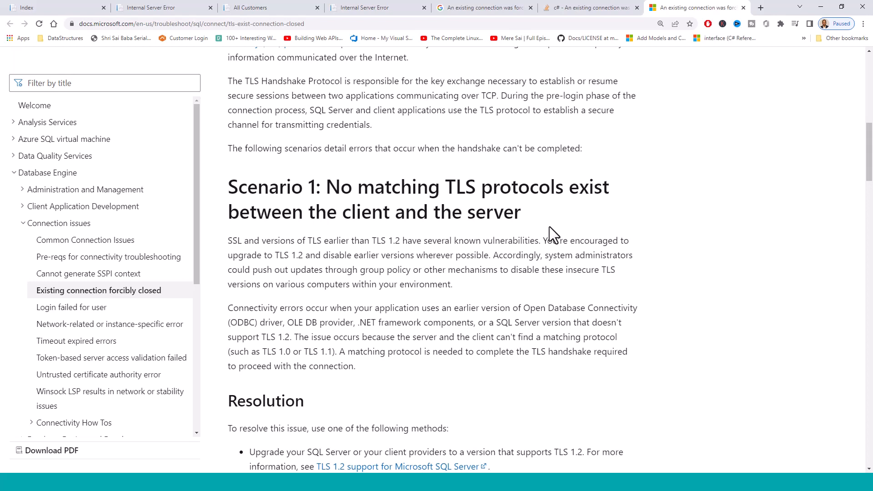
pyautogui.moveTo(415, 381)
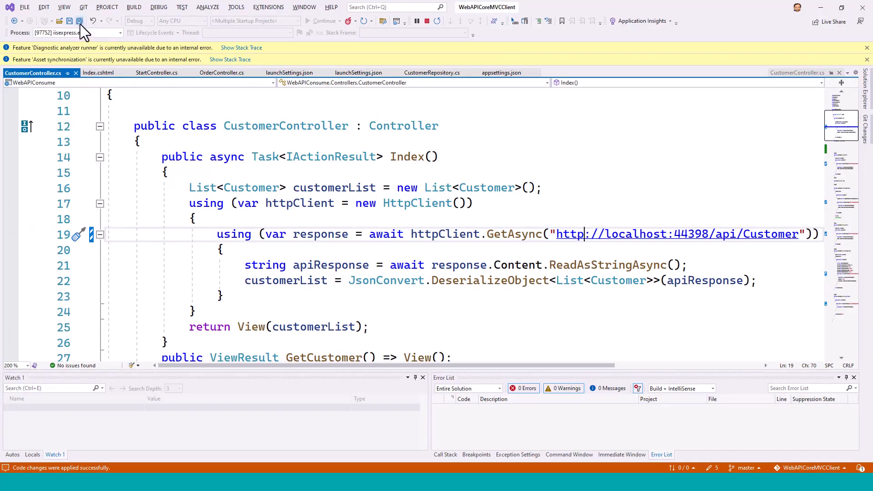
pyautogui.click(79, 21)
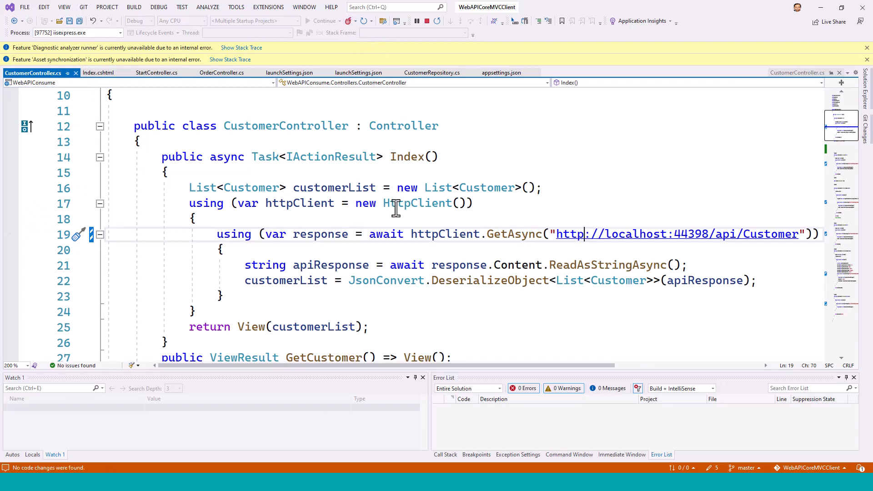
pyautogui.press('alt+tab')
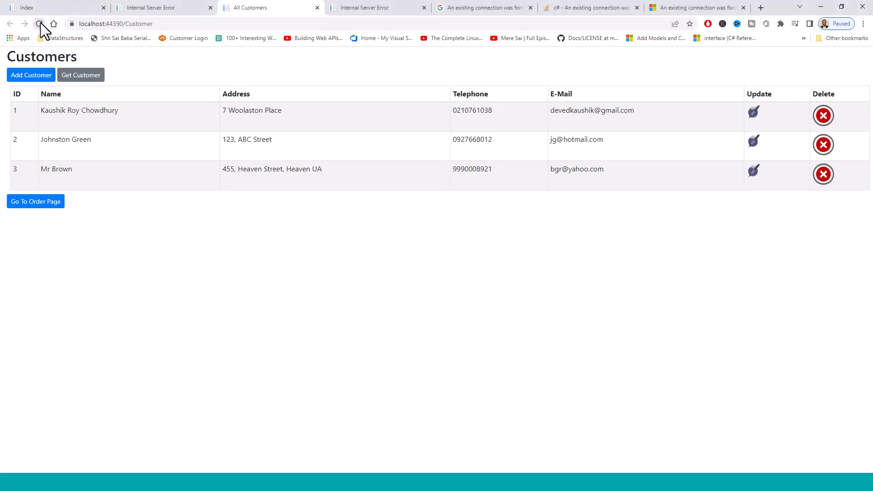
pyautogui.click(38, 23)
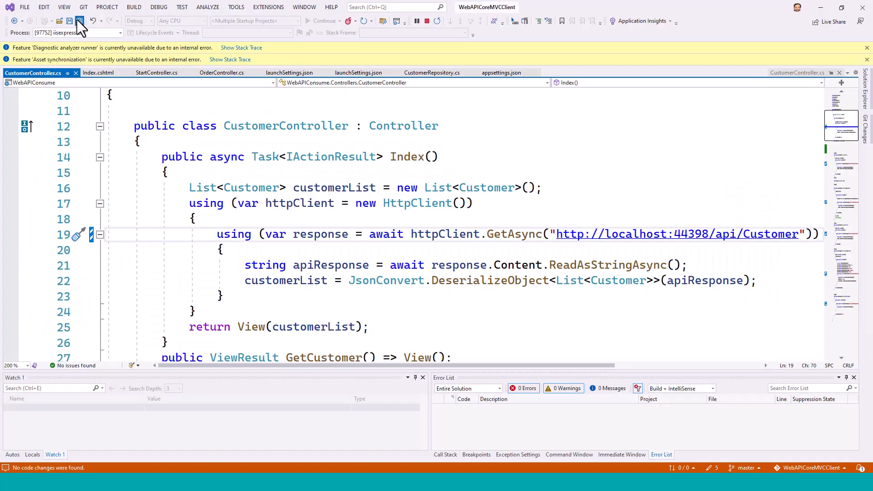
# Step: Save CustomerController and reload localhost:44390/Customer in Chrome, still showing the SocketException
pyautogui.click(79, 20)
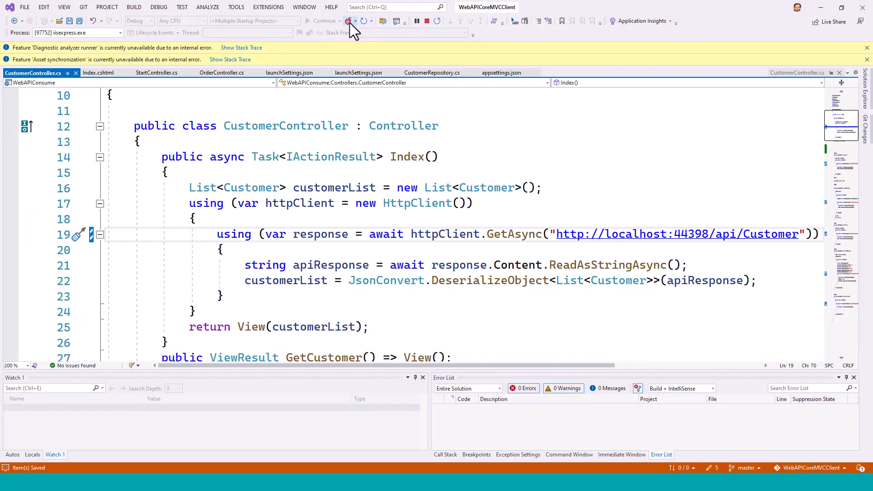
pyautogui.press('Alt+Tab')
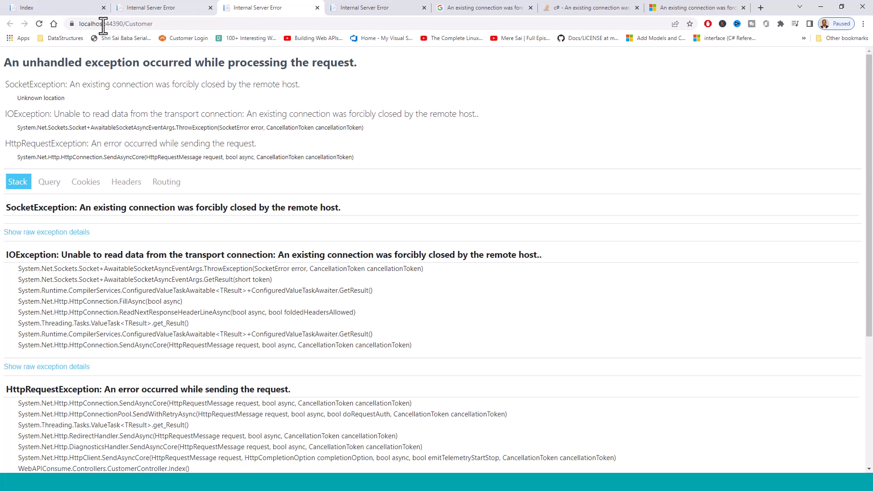
pyautogui.click(39, 23)
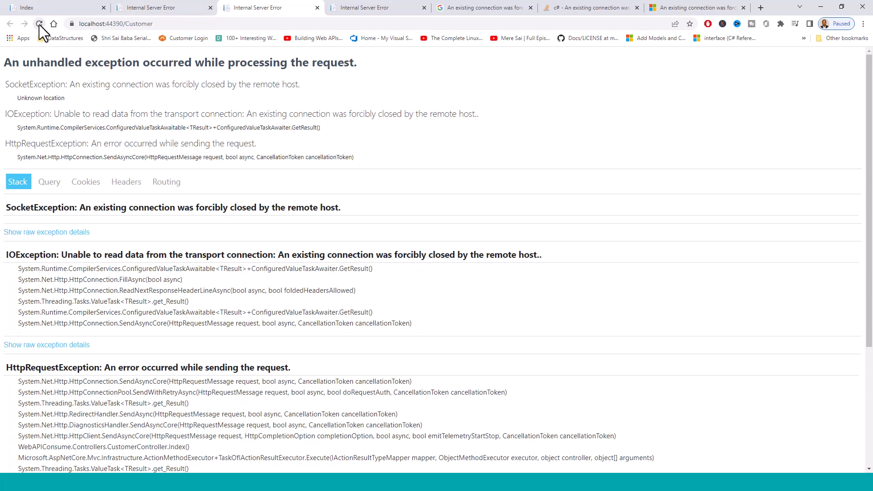
pyautogui.moveTo(371, 25)
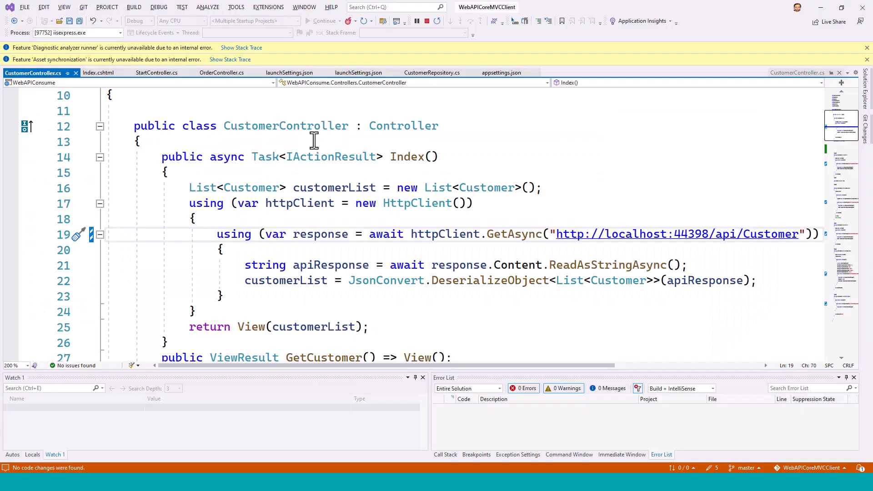
pyautogui.moveTo(445, 195)
pyautogui.write('s')
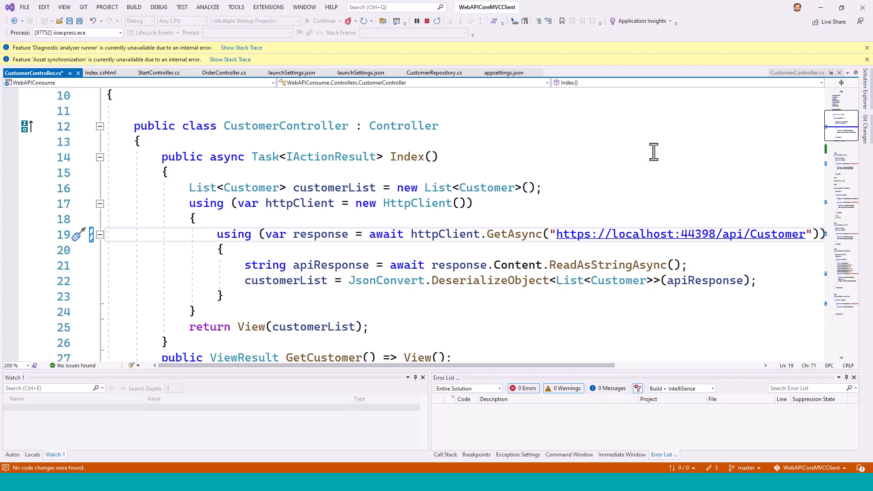
pyautogui.press('ctrl+s')
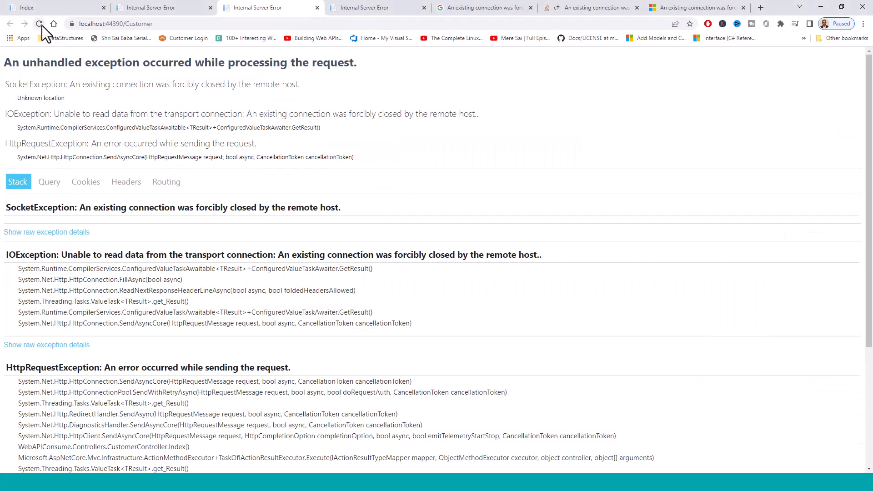
pyautogui.click(39, 23)
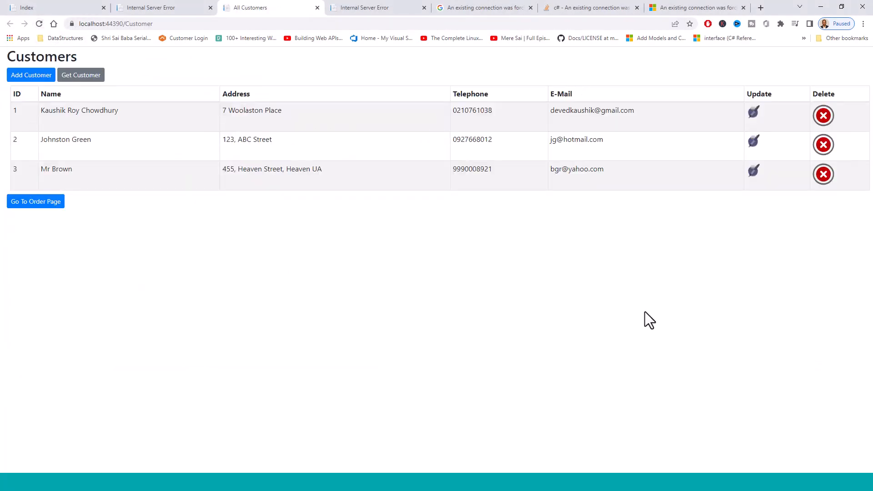